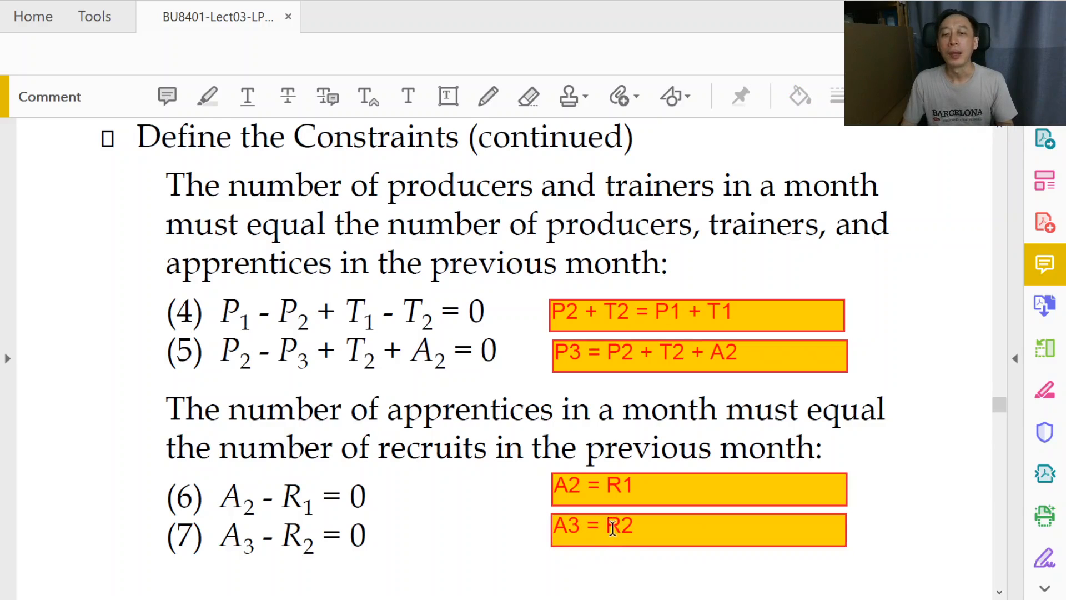
- Advance from slide 20 to slide 21, NWC: Workforce Assignment, with the trainer constraints
double_click(616, 525)
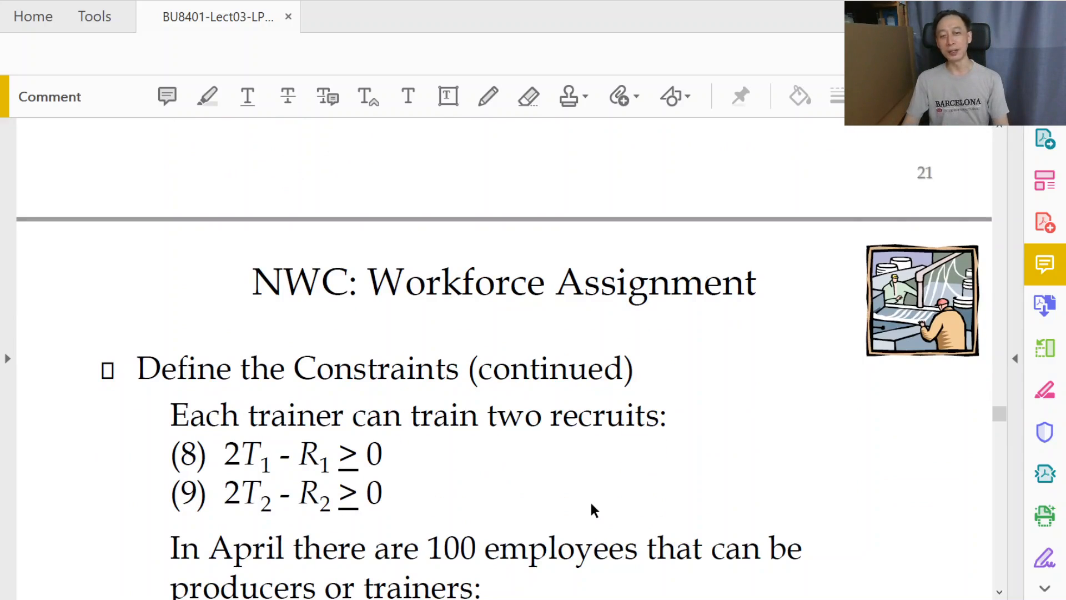
mouse_move(705, 448)
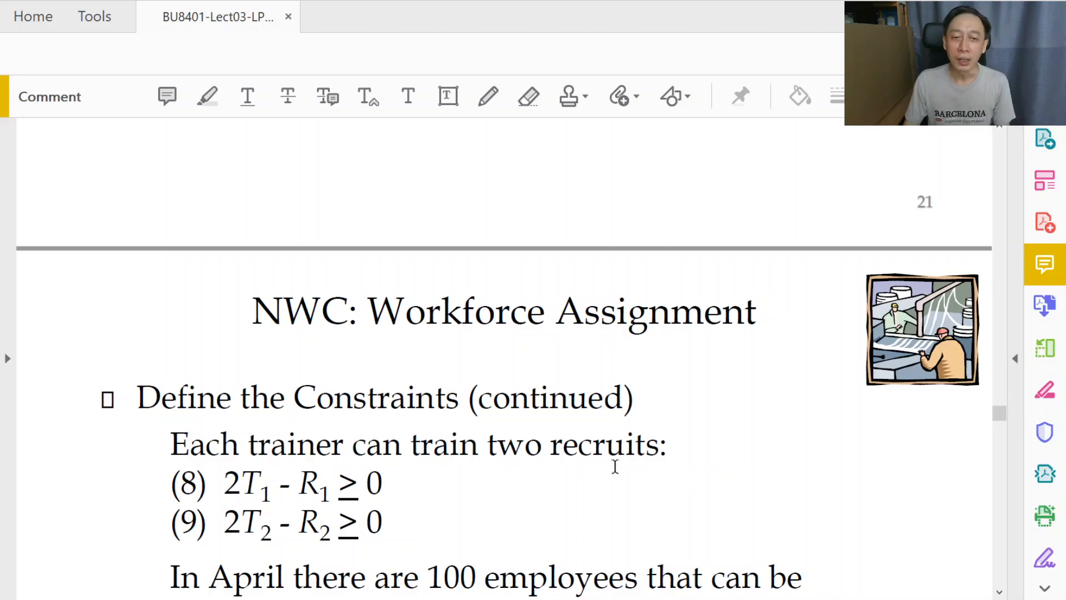
- Add a text-box note reading "up to" above "train two recruits" and shrink it to fit
left_click_drag(248, 444, 477, 445)
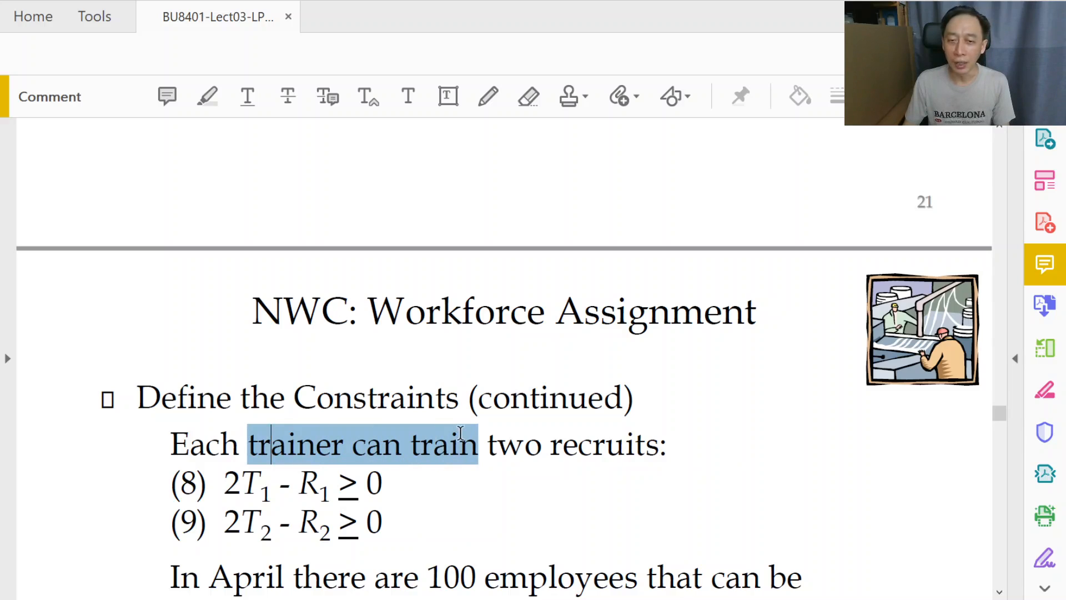
left_click(447, 96)
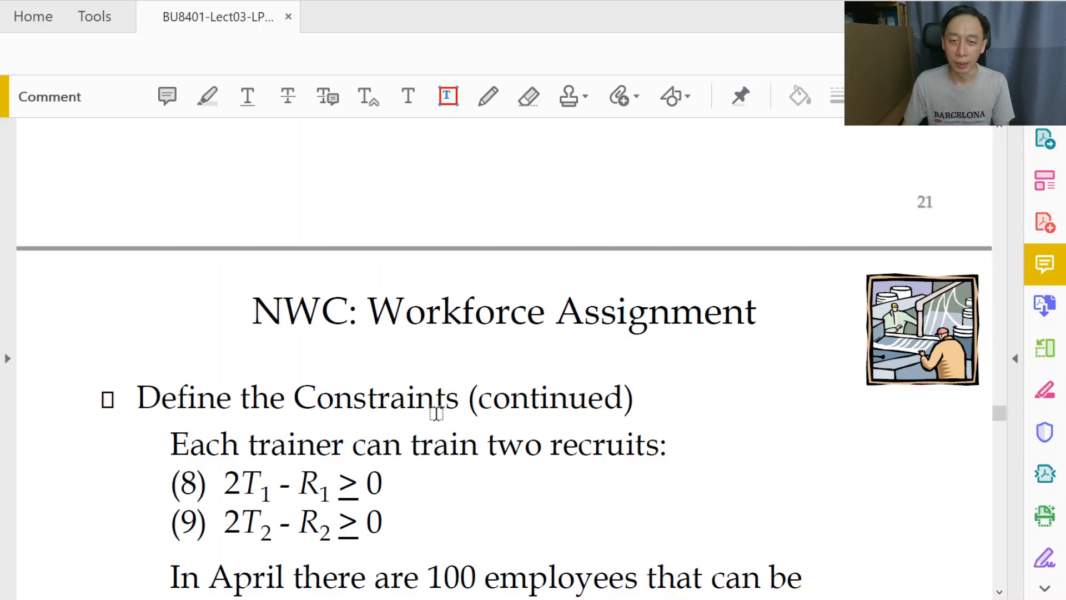
left_click_drag(439, 416, 601, 446)
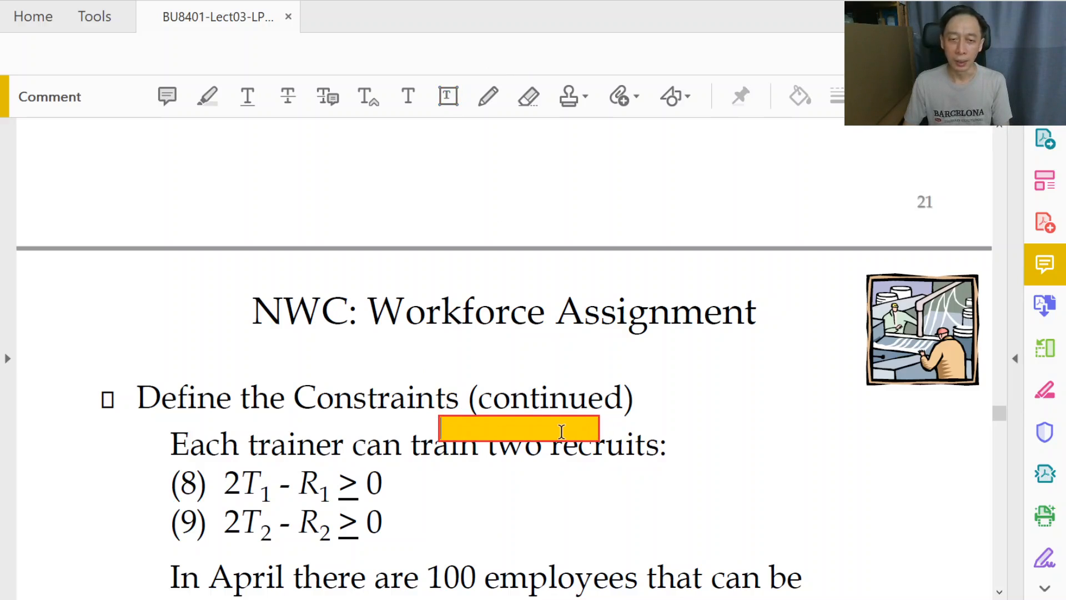
type("up to")
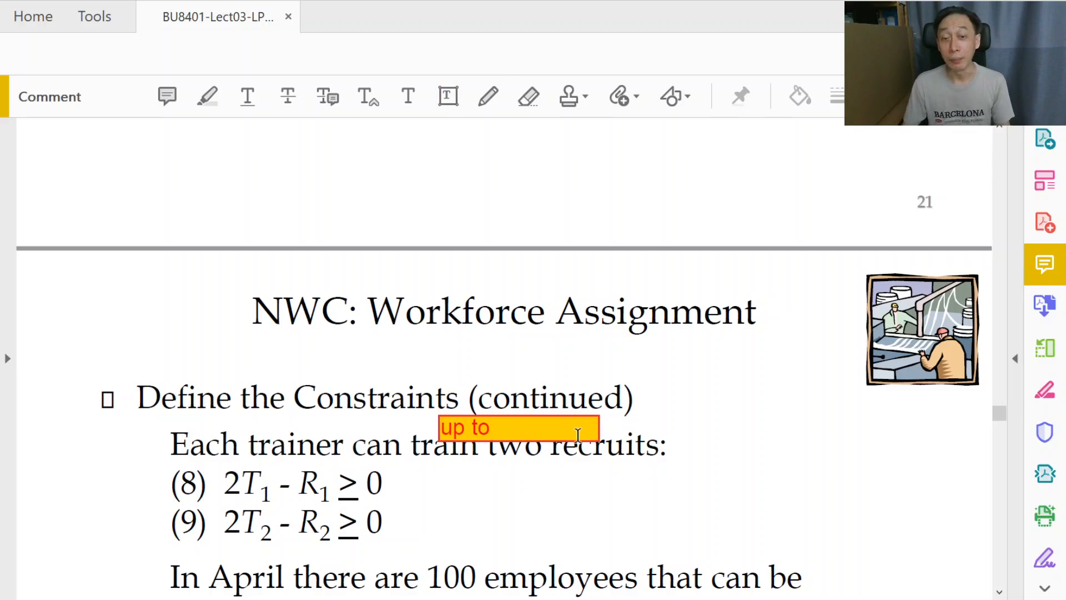
left_click(519, 426)
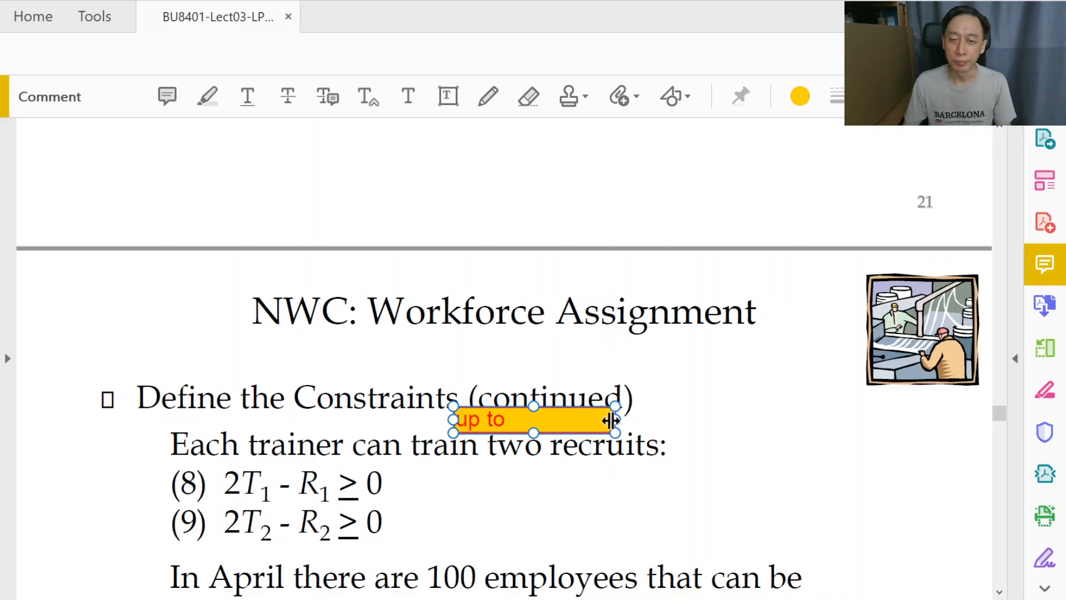
left_click_drag(612, 420, 542, 420)
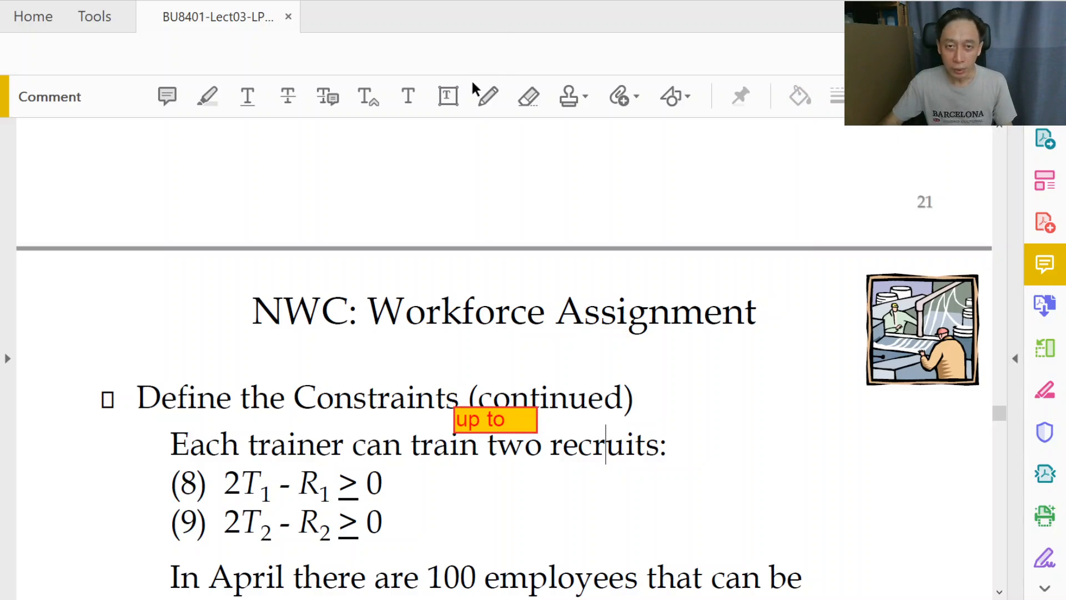
- Add a text-box note "T1 <= 2R1" beside constraint (8)
left_click(448, 95)
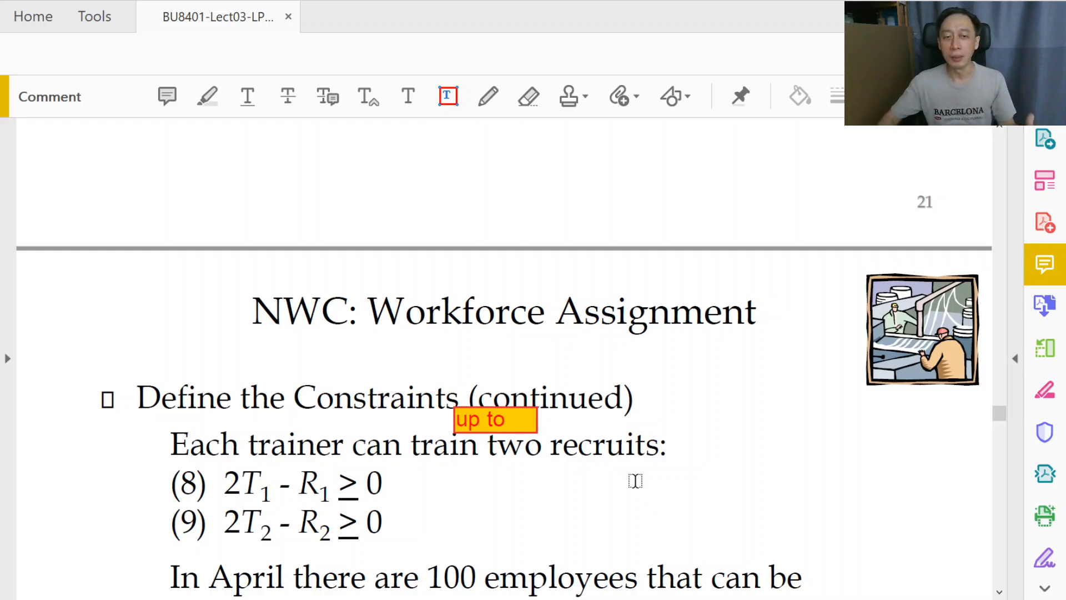
mouse_move(598, 476)
type("T")
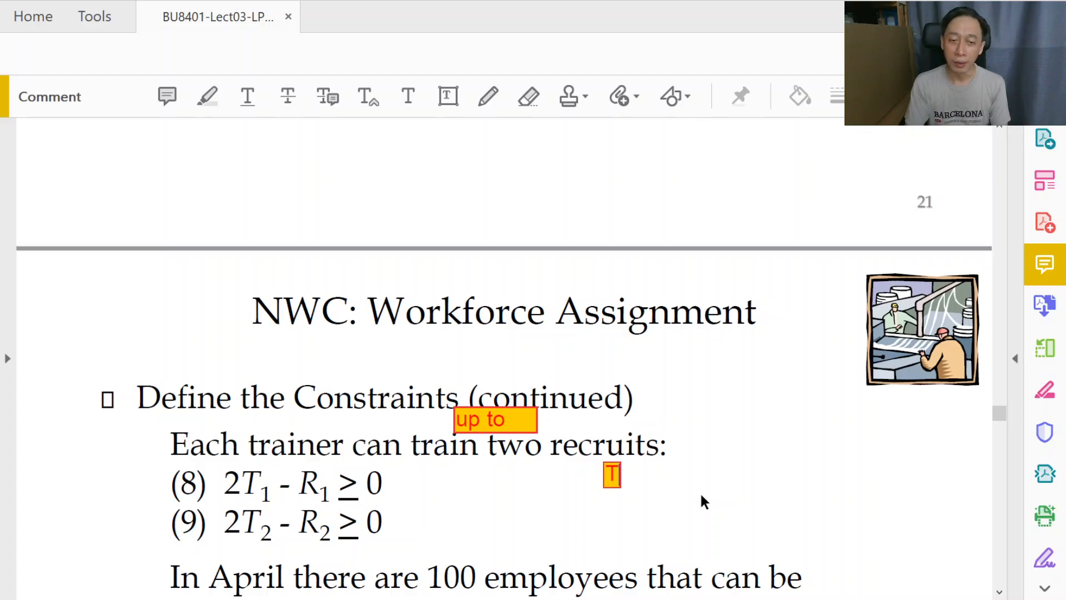
type("1")
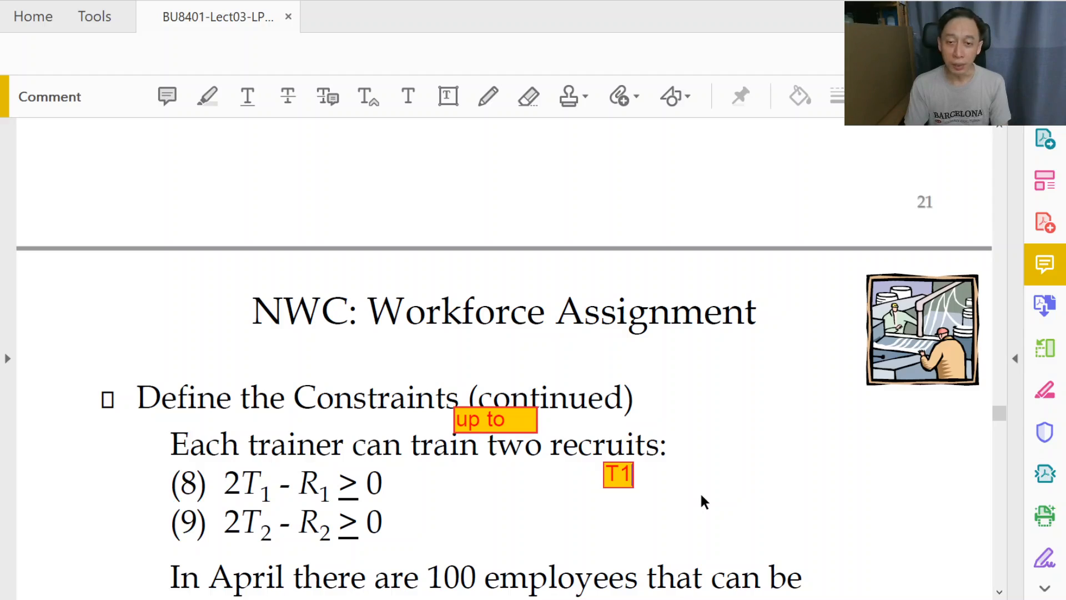
type("<=")
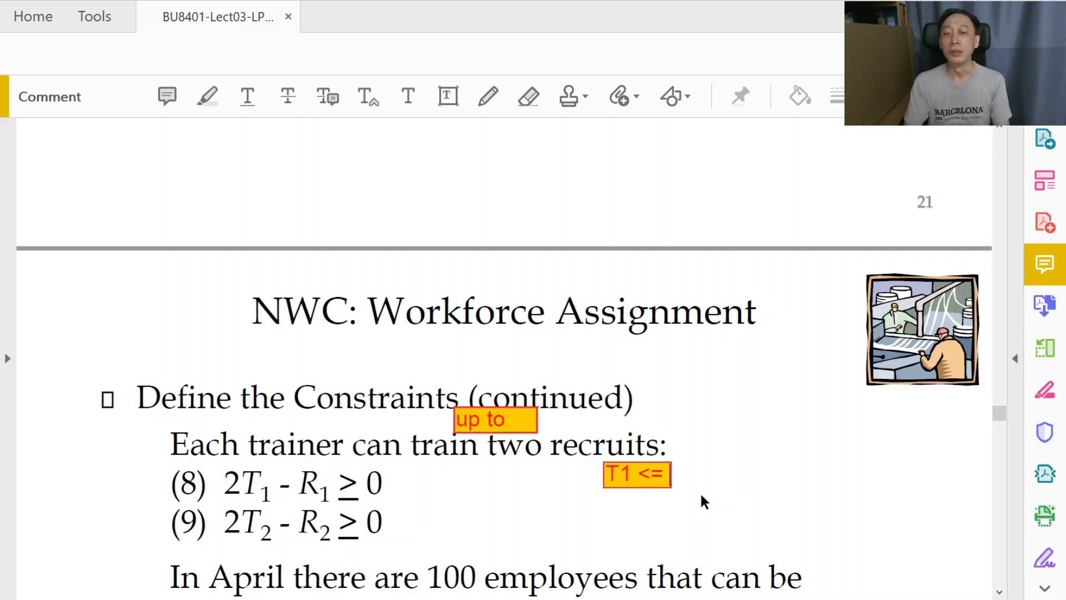
type("2R1")
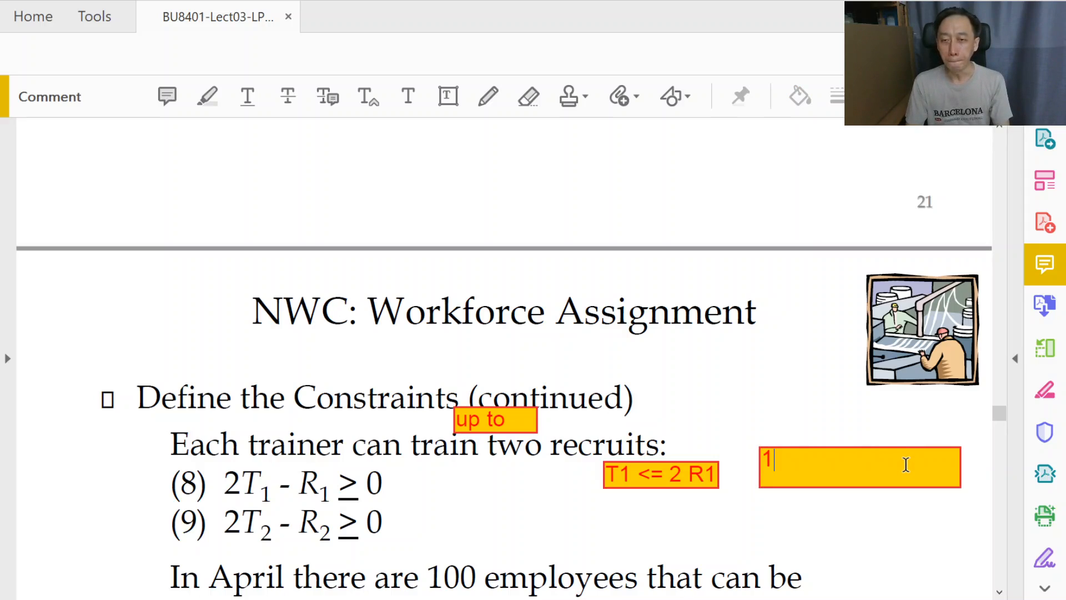
- Write "month 1: 1 trainer and 5 recruits." in the new note after clearing the stray character
key("backspace")
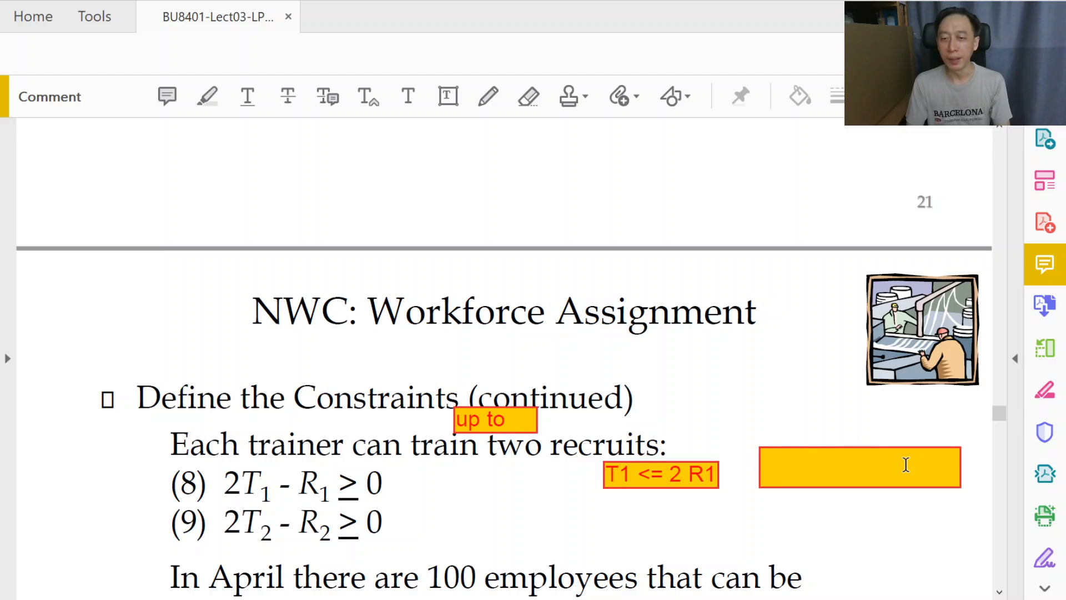
type("month 1: 1")
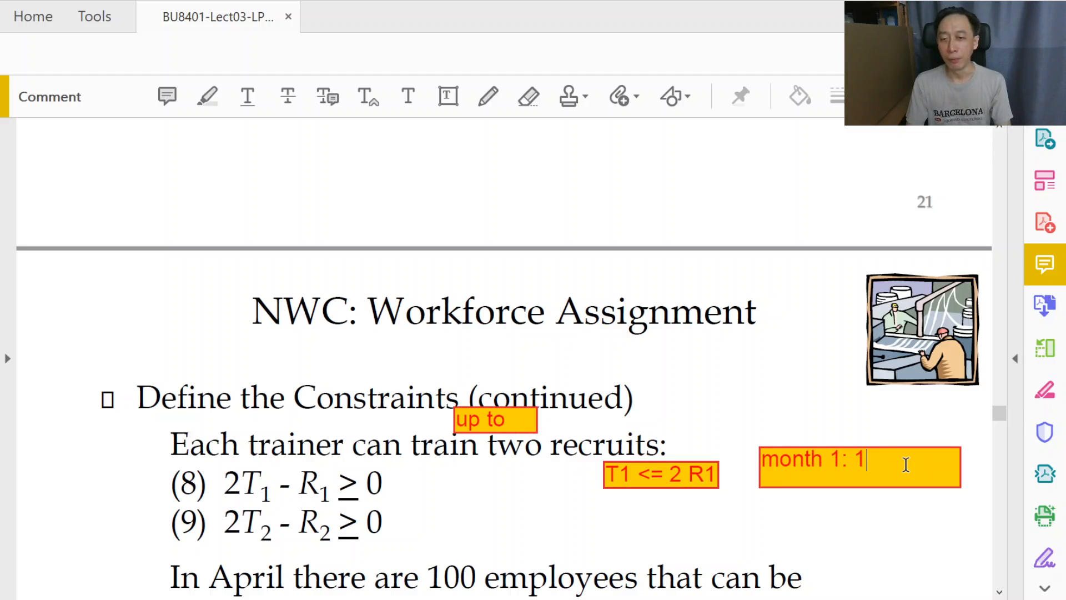
type("t")
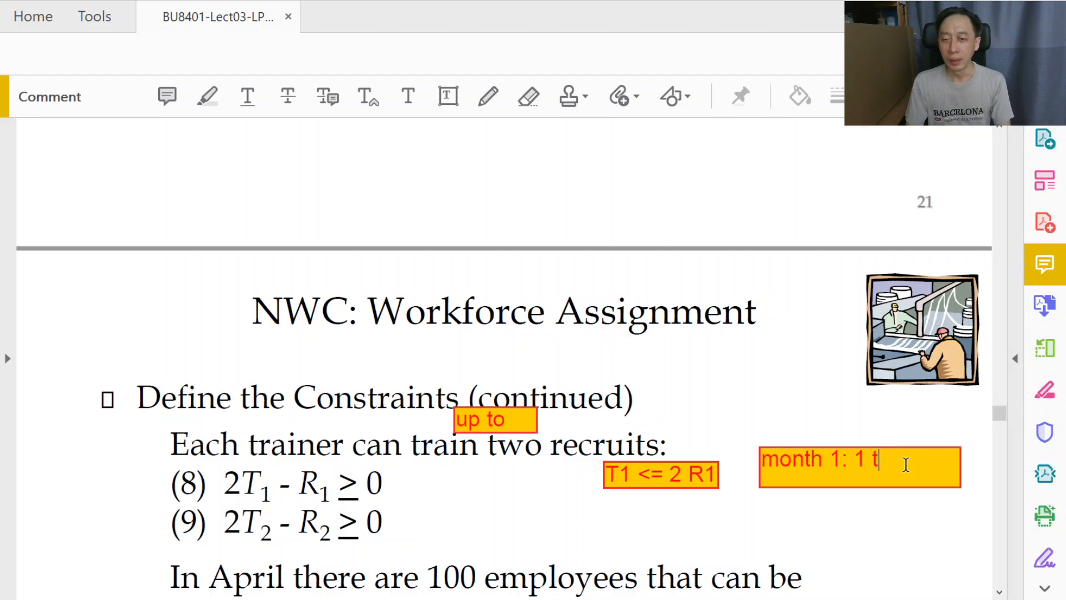
type("rainer an")
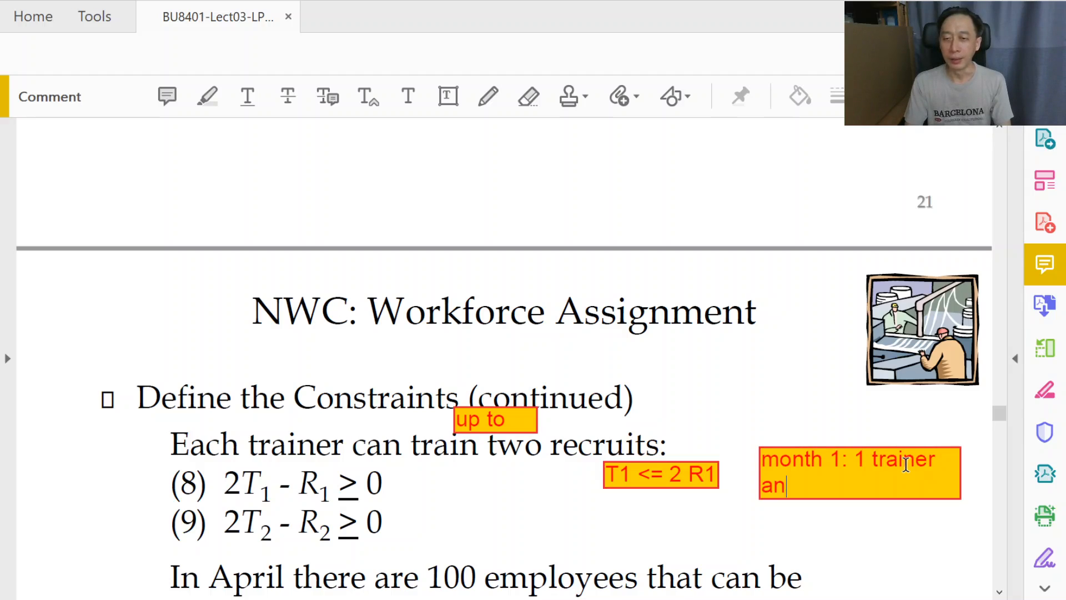
type("d")
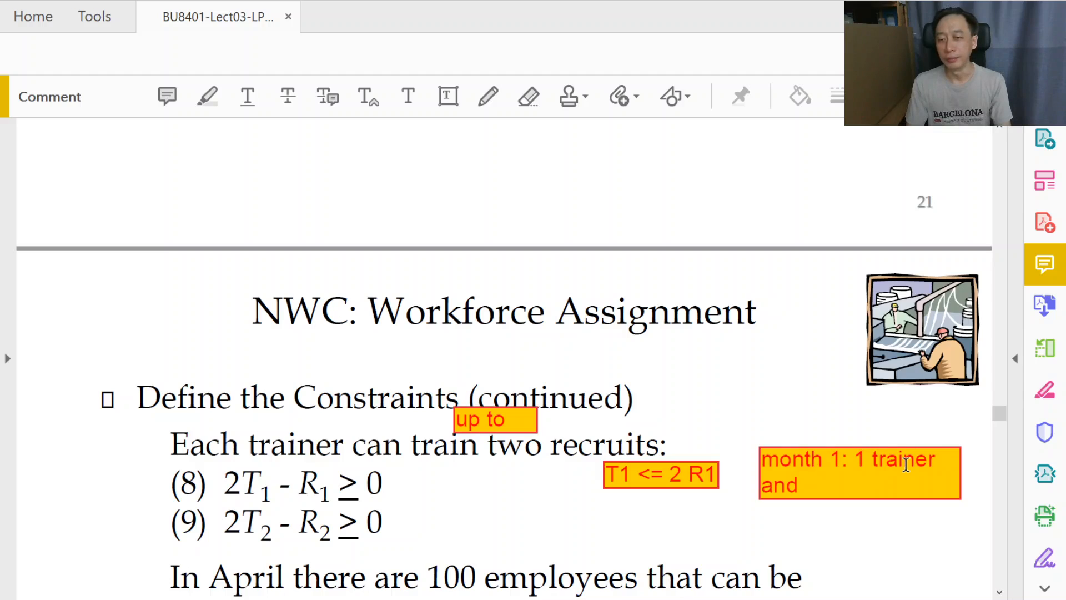
type("5 recruits.")
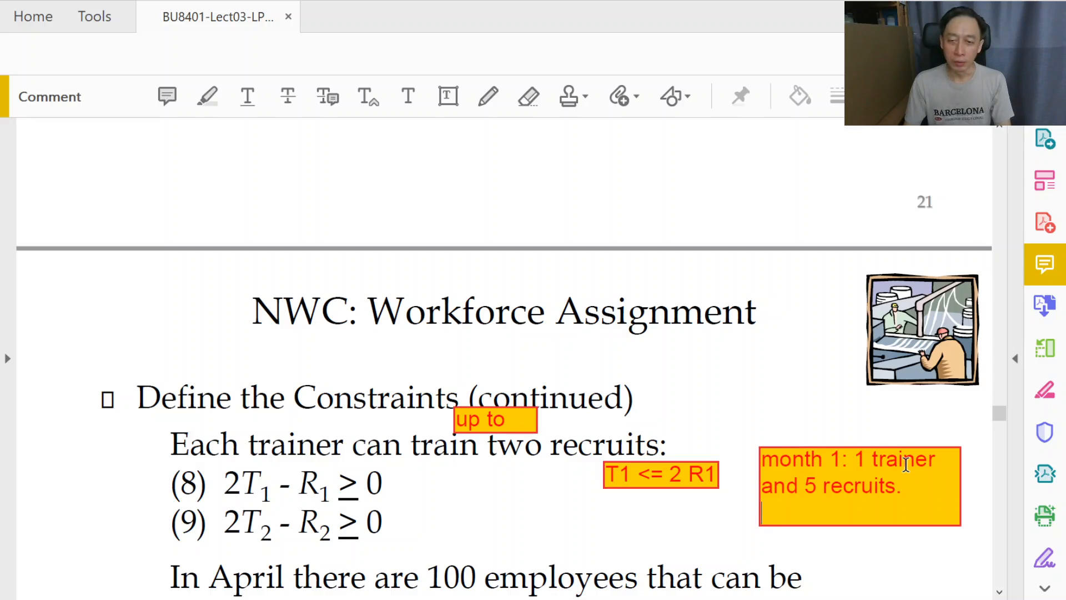
- Finish the note with the lines "T1=1", "R1=5" and "T1 <= 2 R1"
type("T1=1")
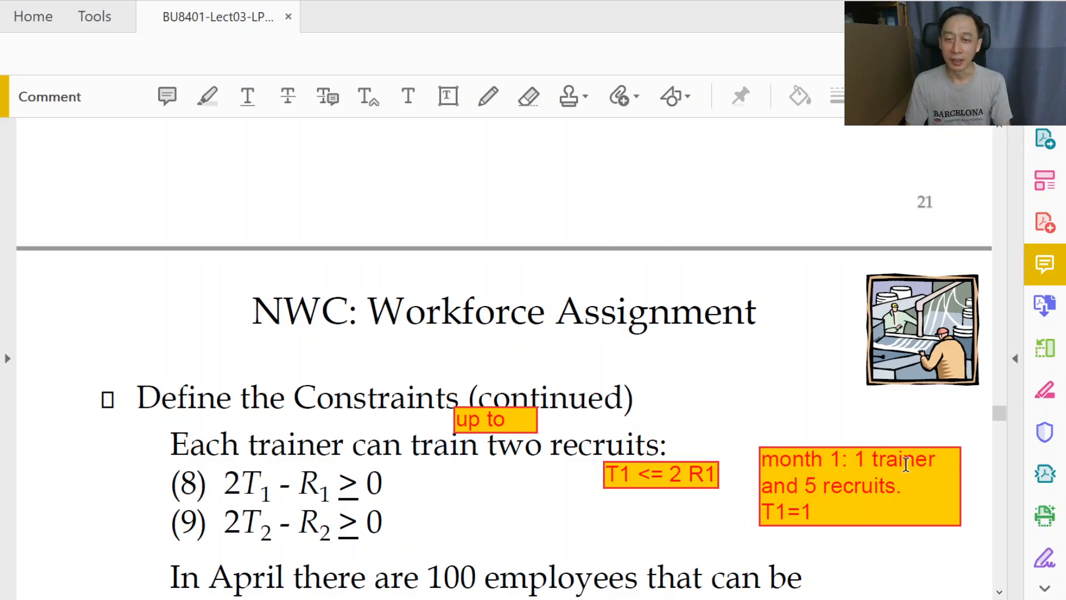
type("R1=5")
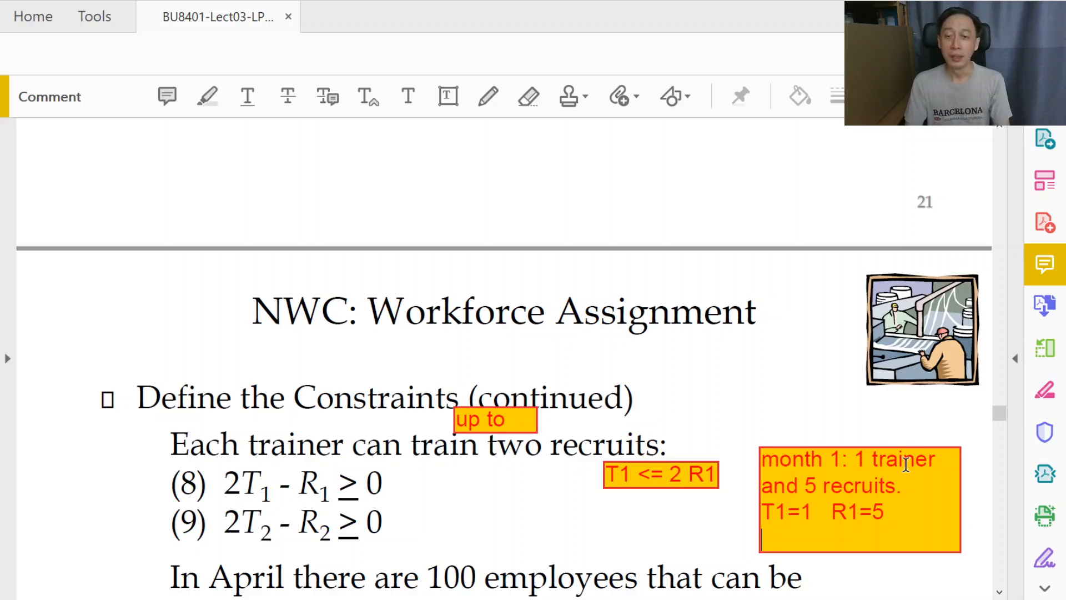
type("T1 <")
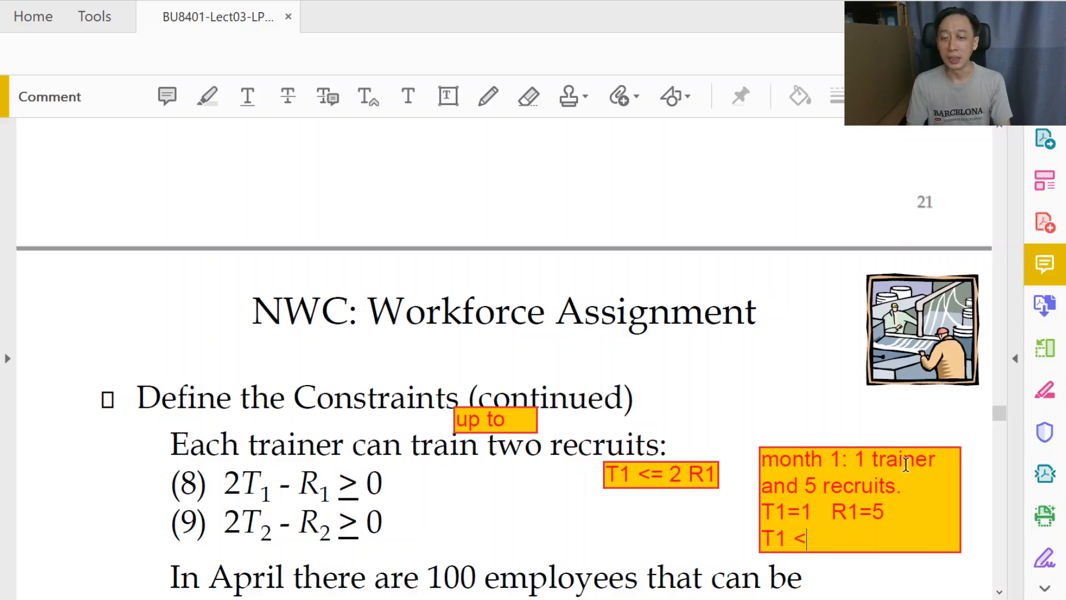
type("= 2 R")
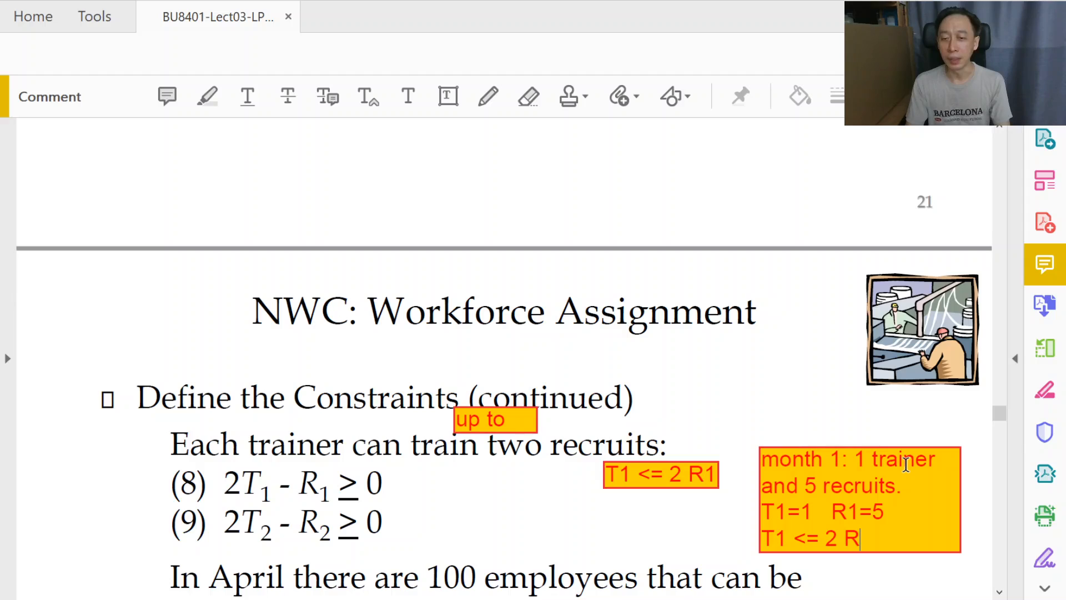
type("1")
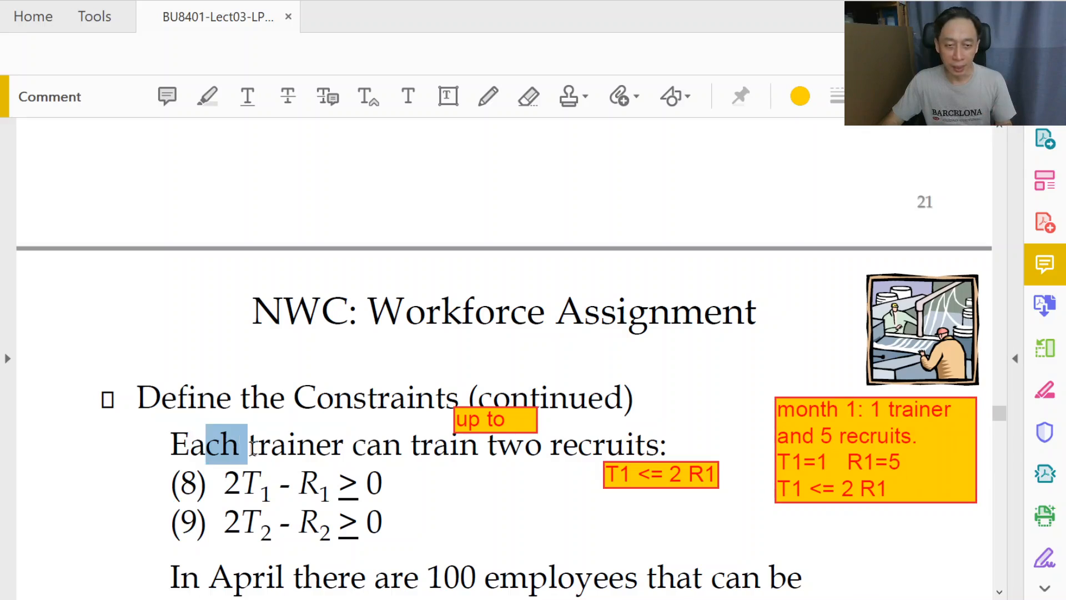
- Select the sentence about trainers training two recruits
left_click_drag(205, 445, 667, 445)
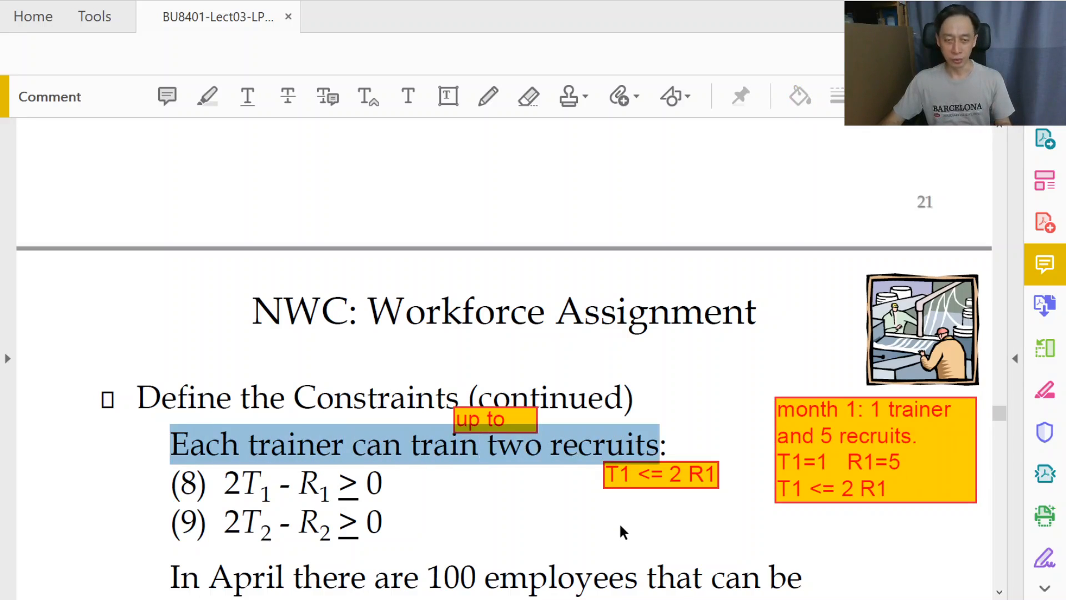
mouse_move(619, 544)
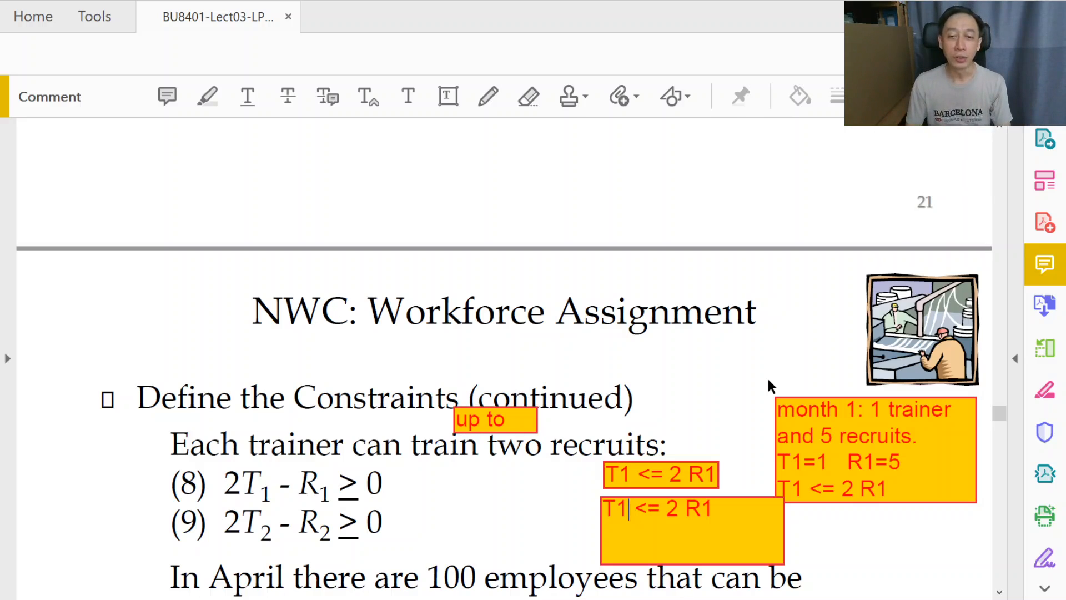
- Rewrite the pasted note as the lines "R1/T1 <= 2", "R1 <= 2 T1" and "2 T1 - R1 >= 0"
type("R1")
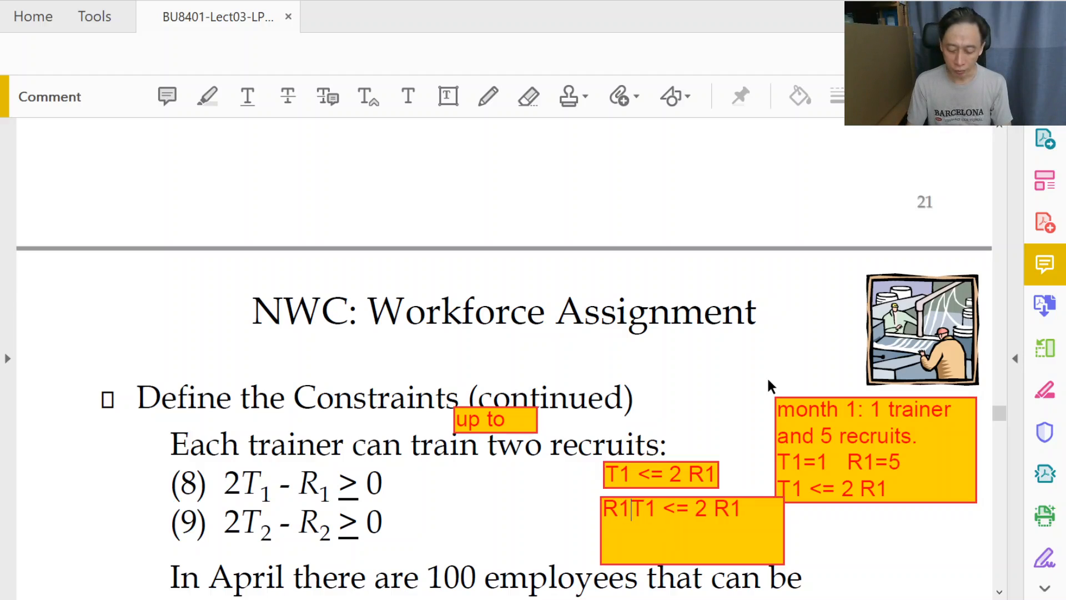
type("/")
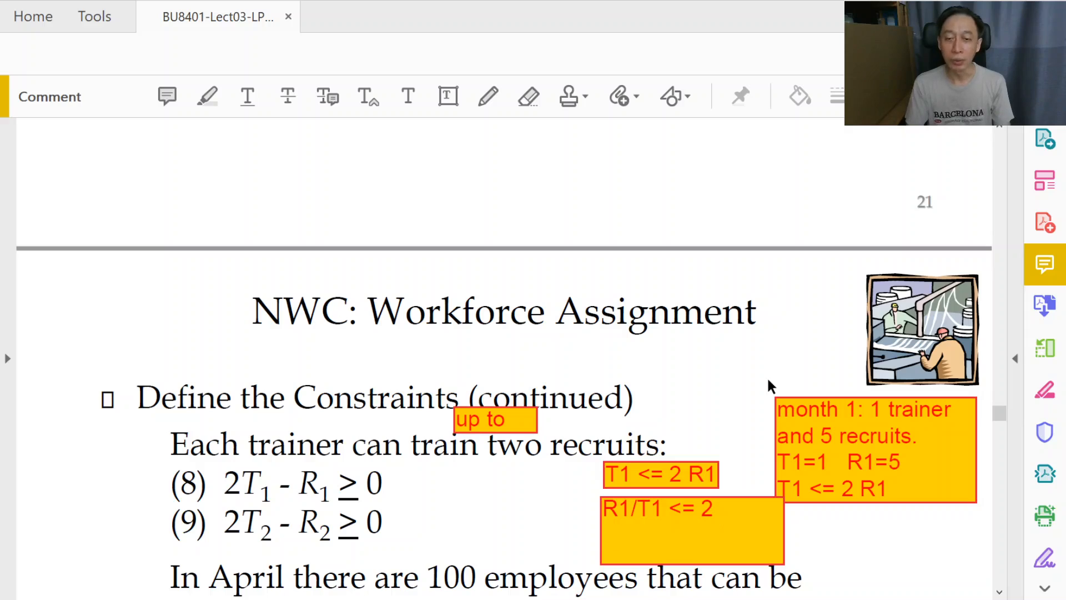
type("R1 <-")
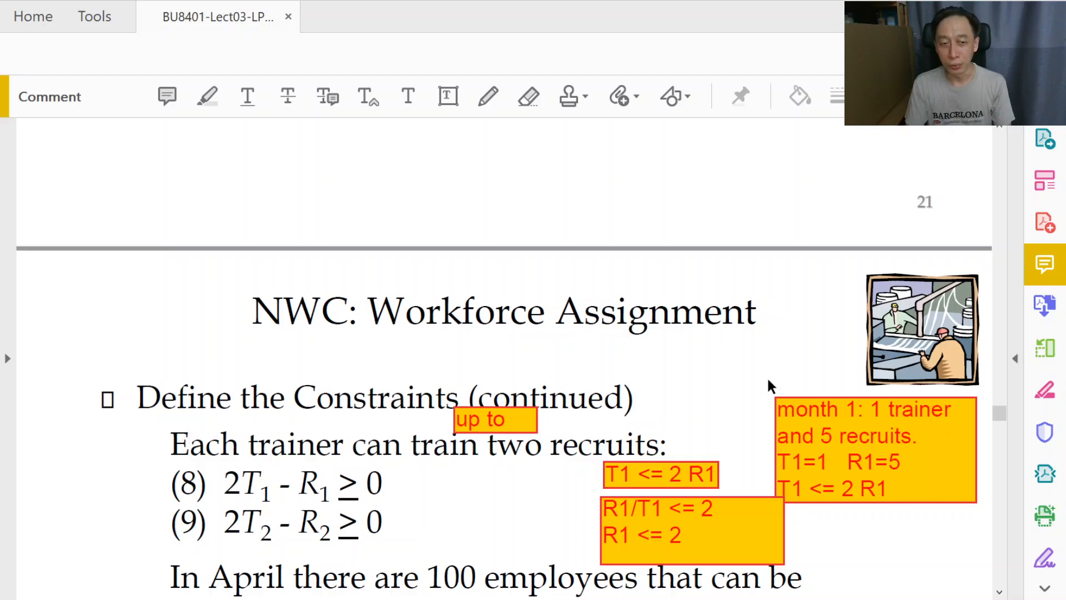
type("T1")
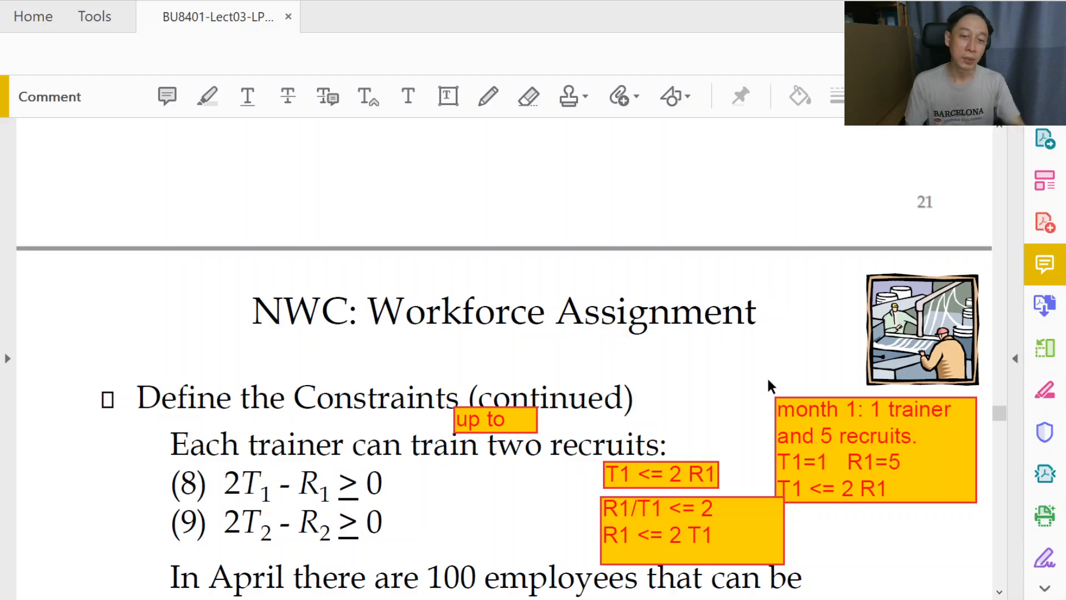
type("2 T1 - R1 >=")
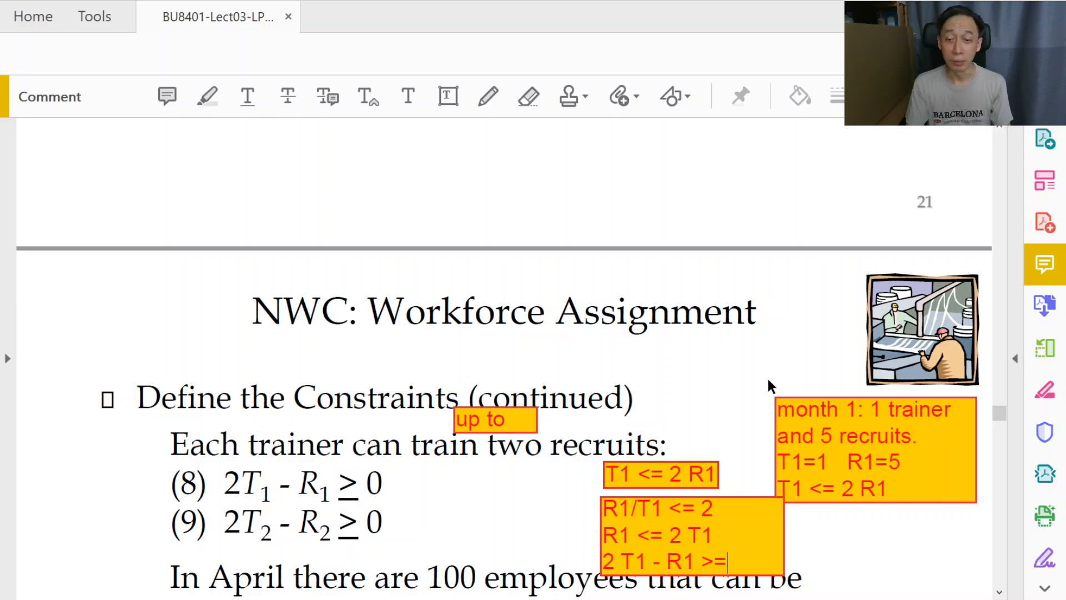
type("0")
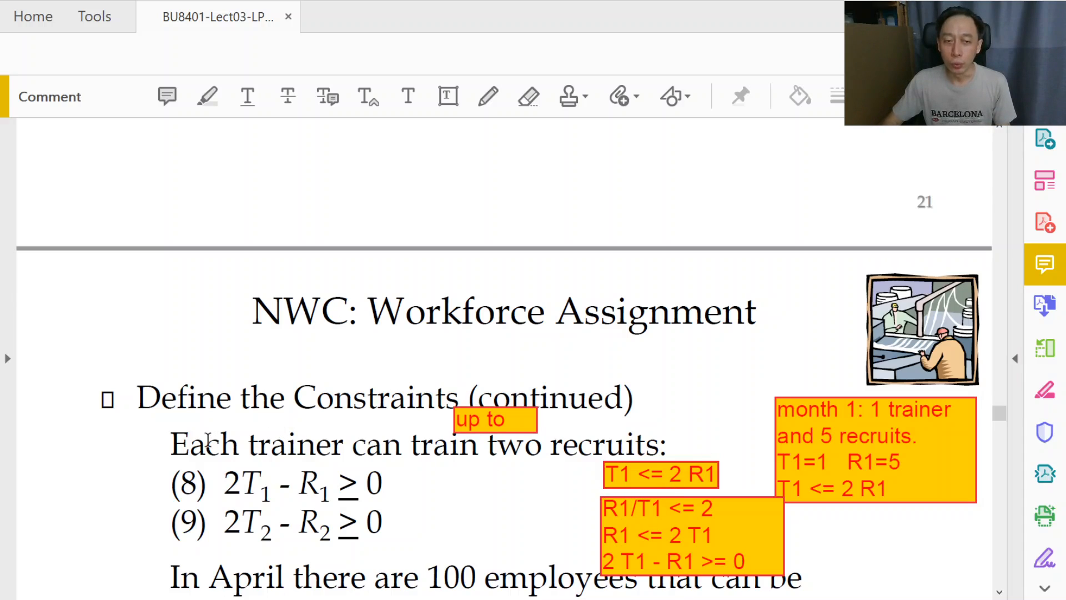
left_click_drag(170, 446, 657, 445)
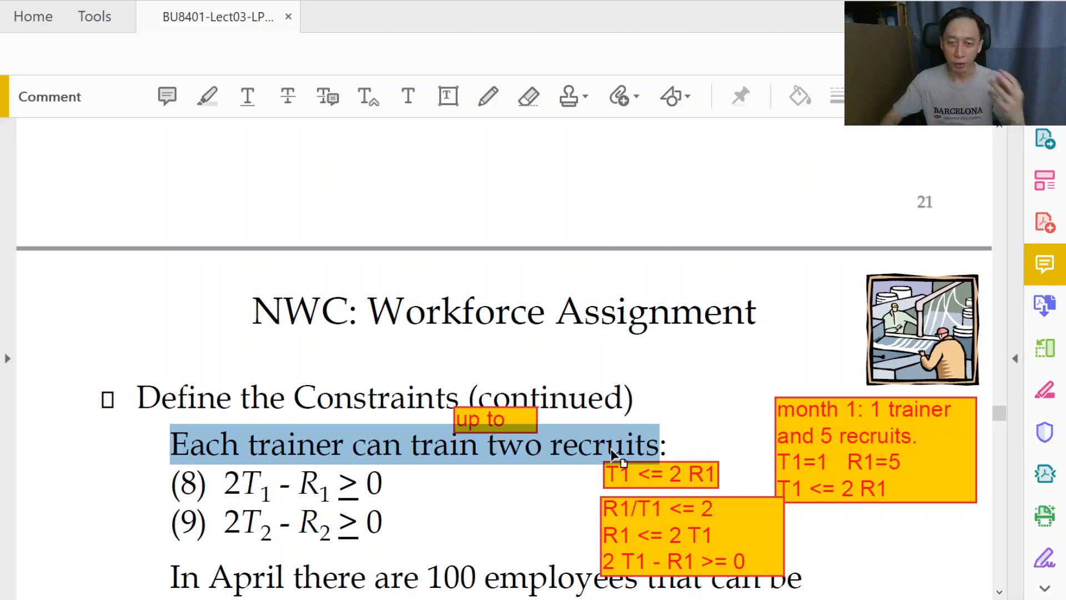
mouse_move(823, 494)
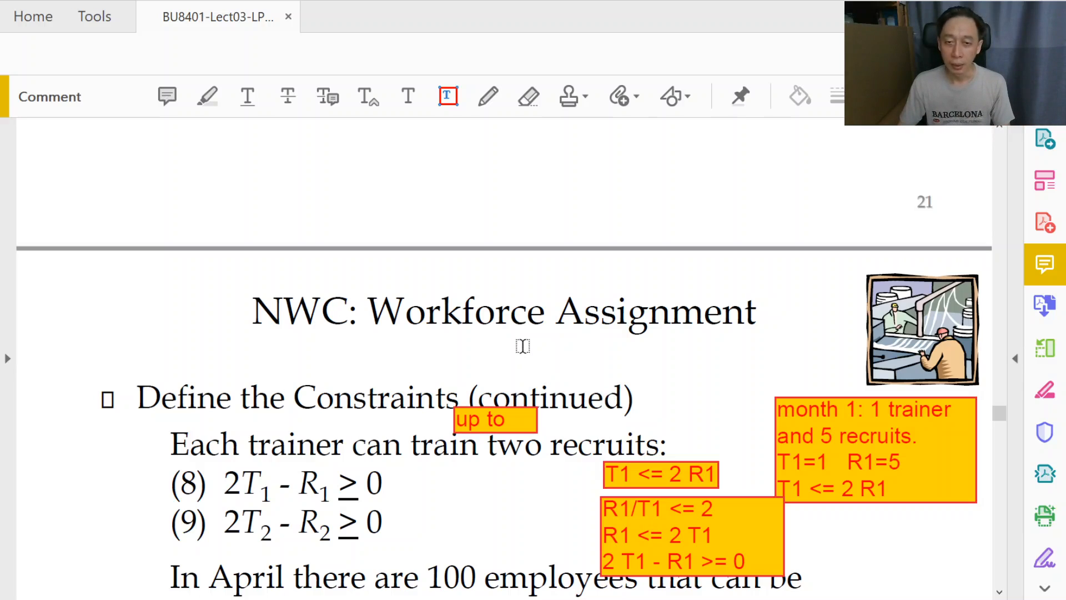
- Add a "Ratiometric Constraints" text-box label above the Define the Constraints heading
left_click_drag(523, 347, 782, 388)
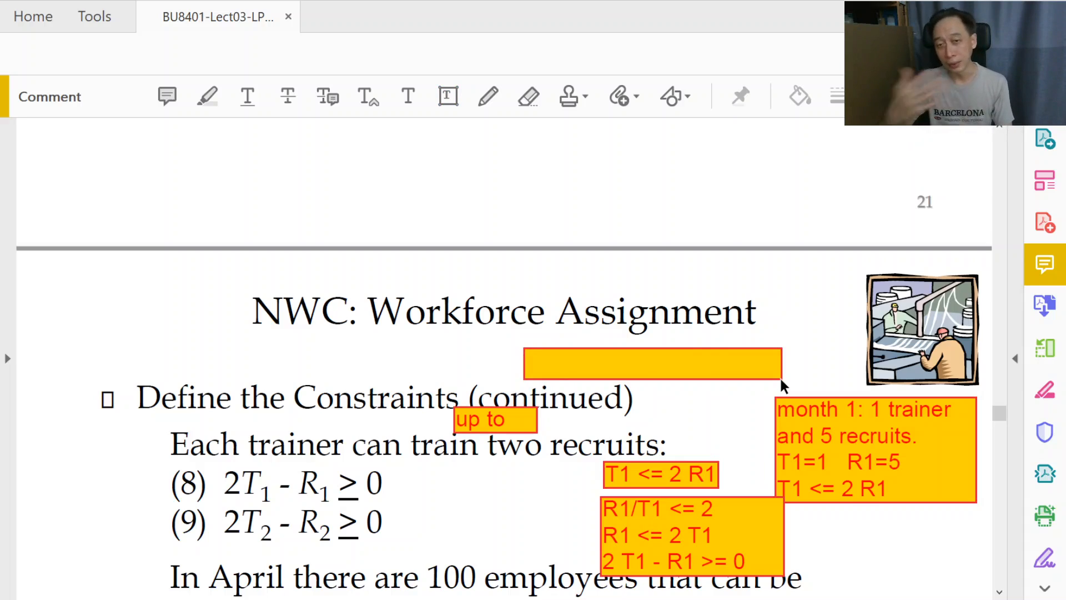
type("Rti")
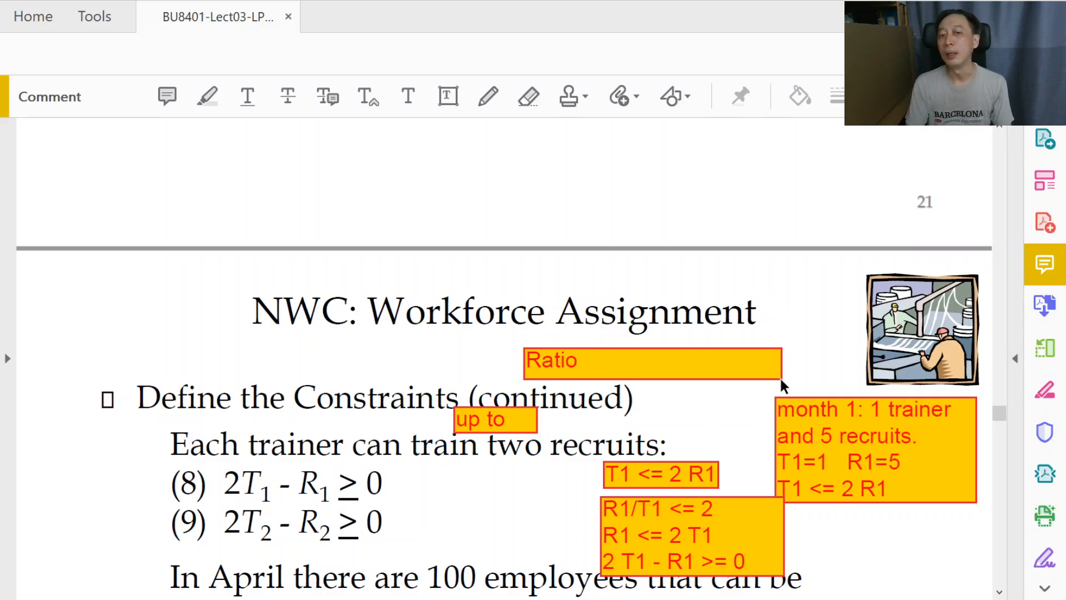
type("metric COnst")
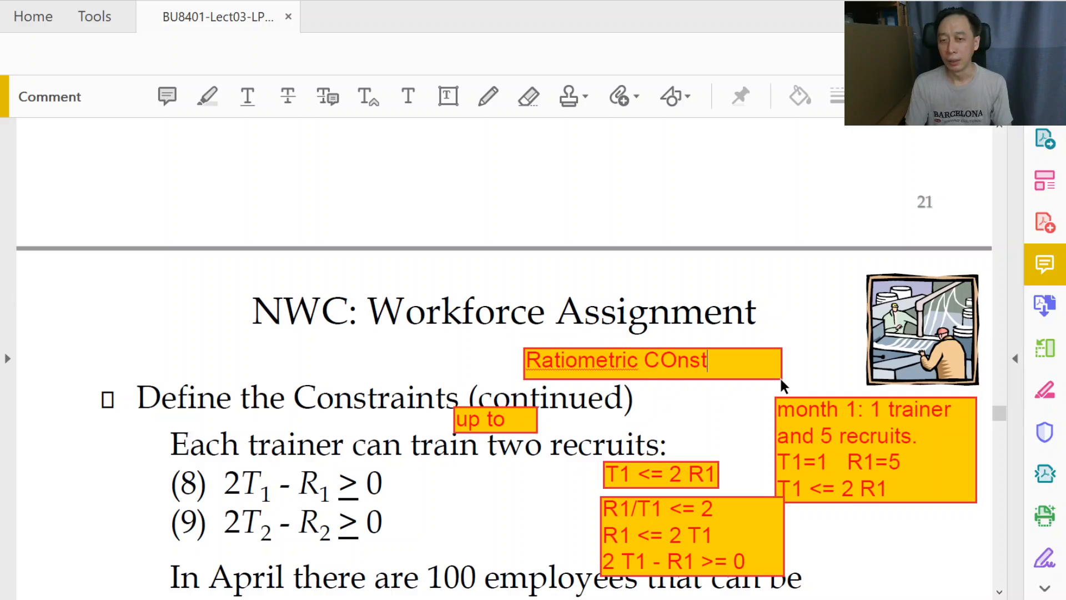
type("Constri")
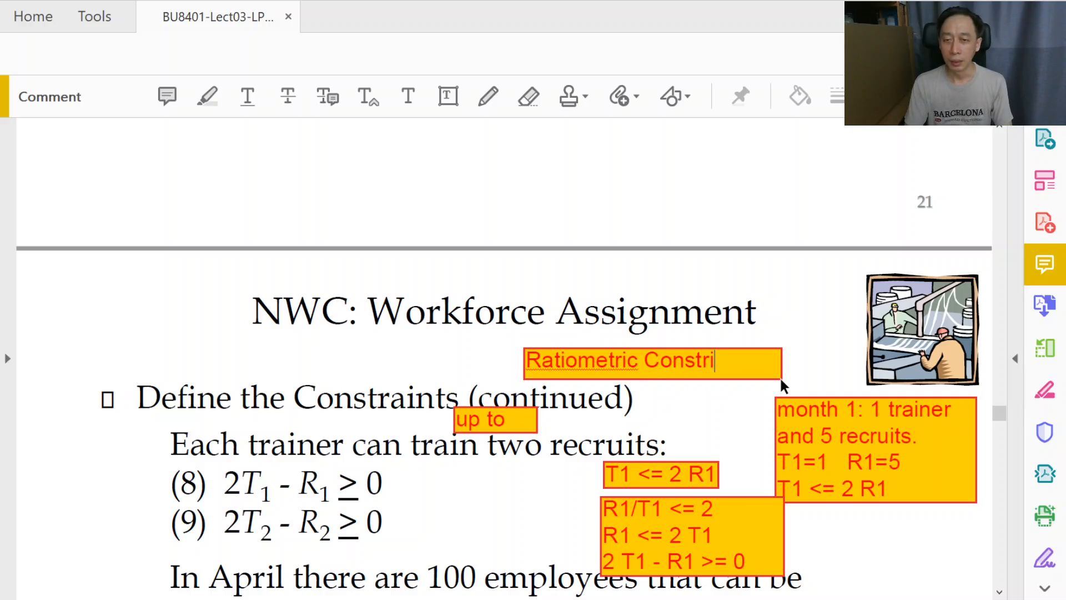
type("aints")
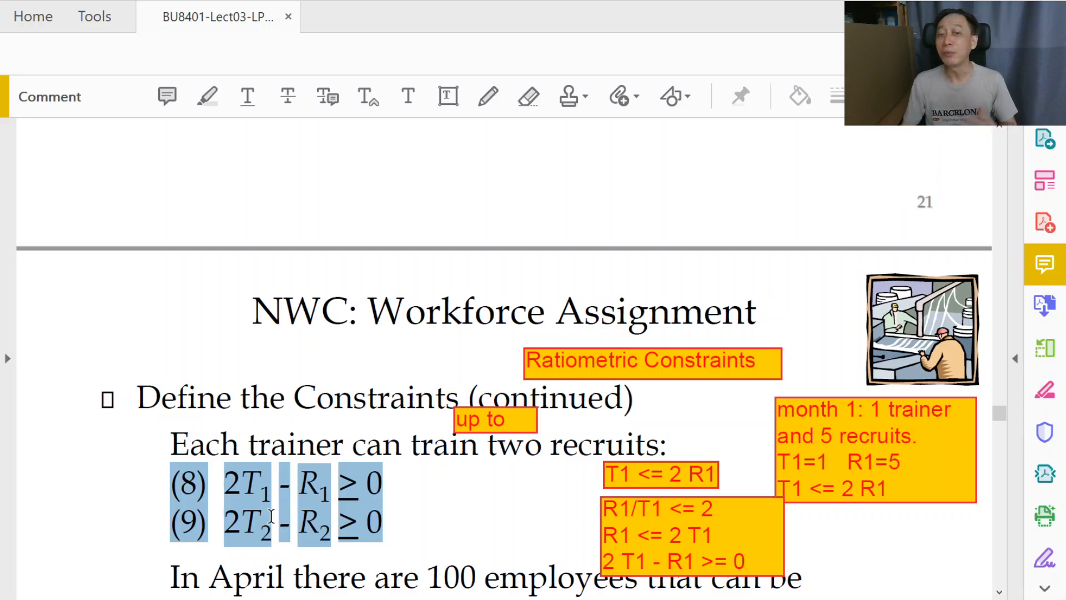
- Scroll down to the April employee constraint (10) and the June constraint (11)
scroll("down", 3)
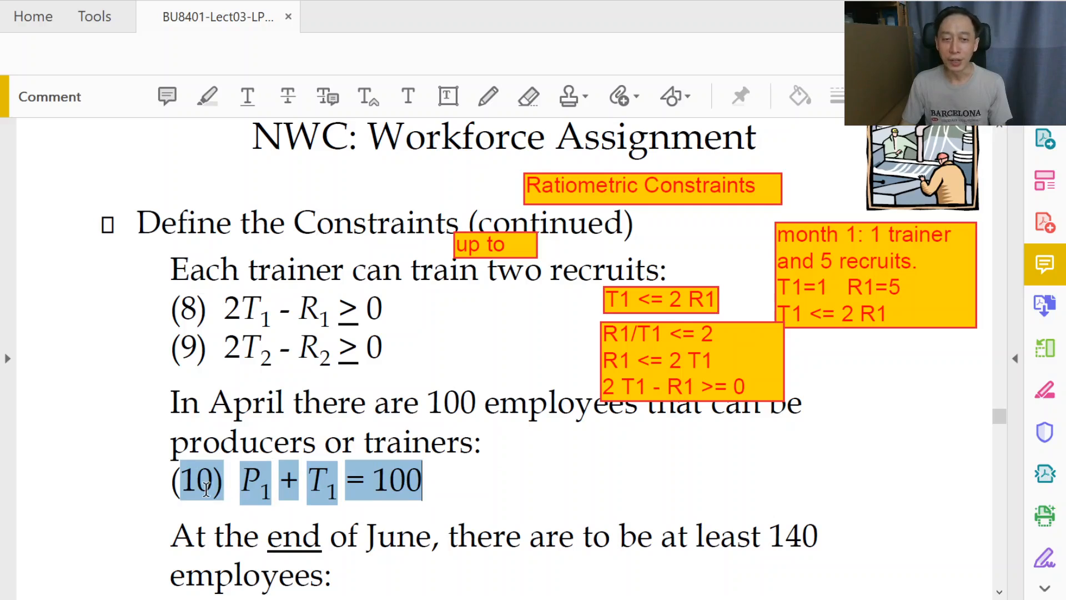
scroll("down", 3)
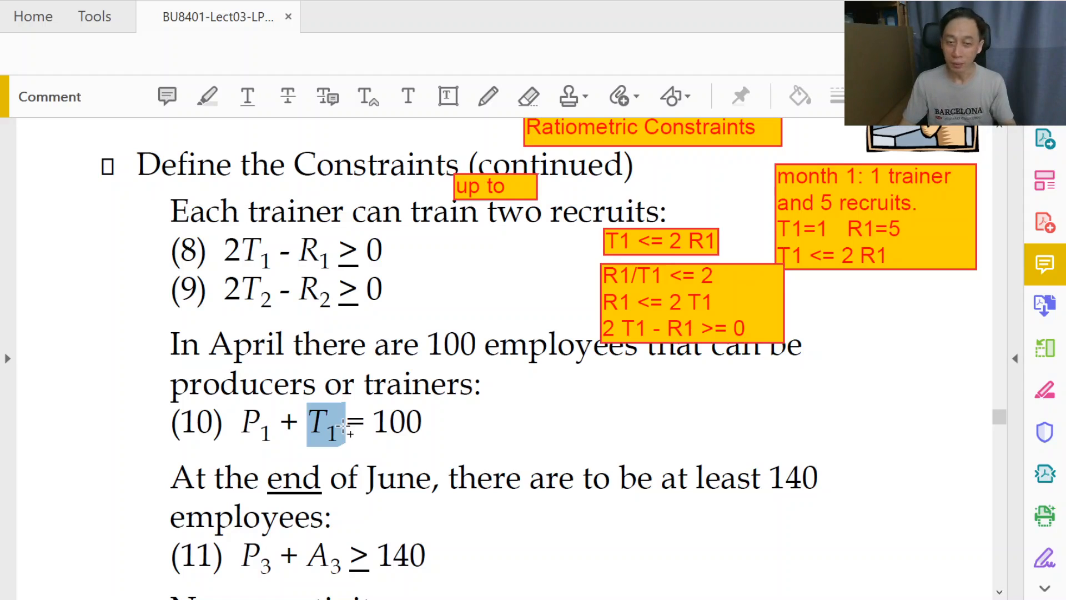
- Add a text-box note "P4 = P3 + A3" beside the end-of-June constraint (11)
scroll("down", 3)
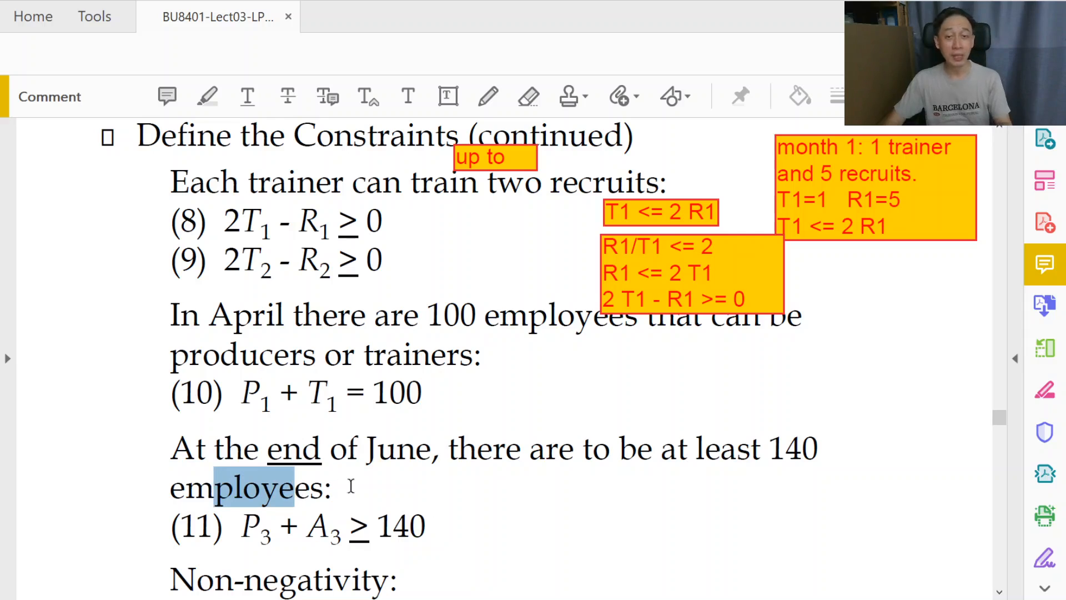
left_click(448, 95)
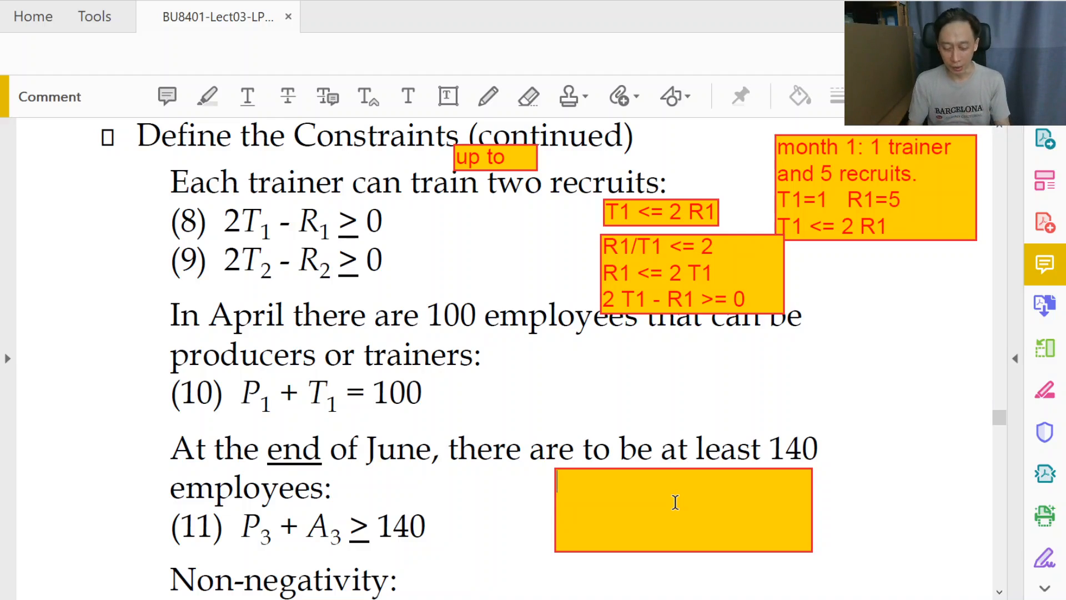
type("P4")
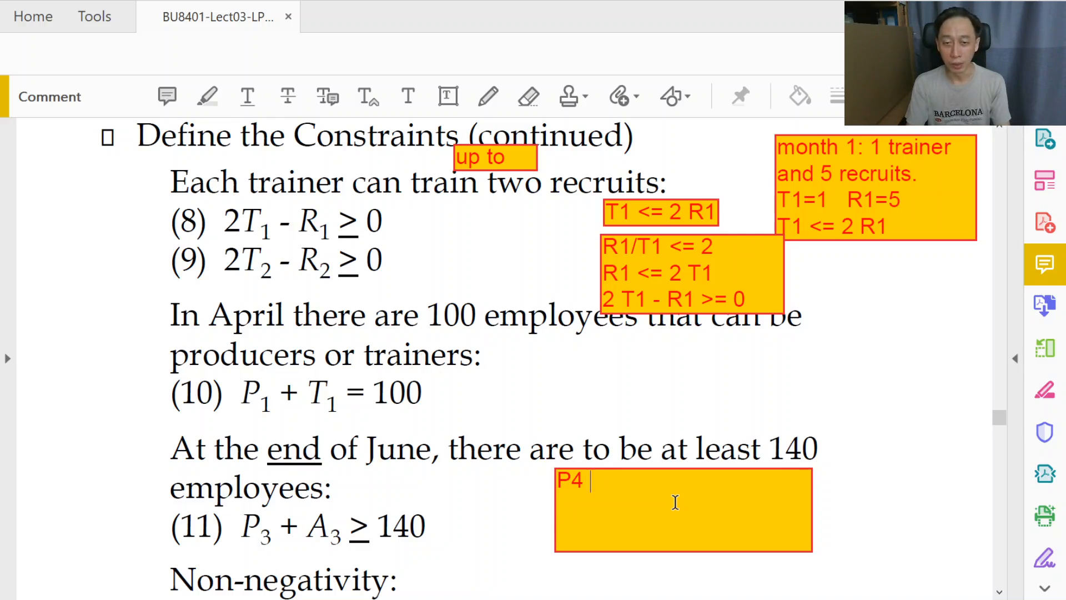
type("=")
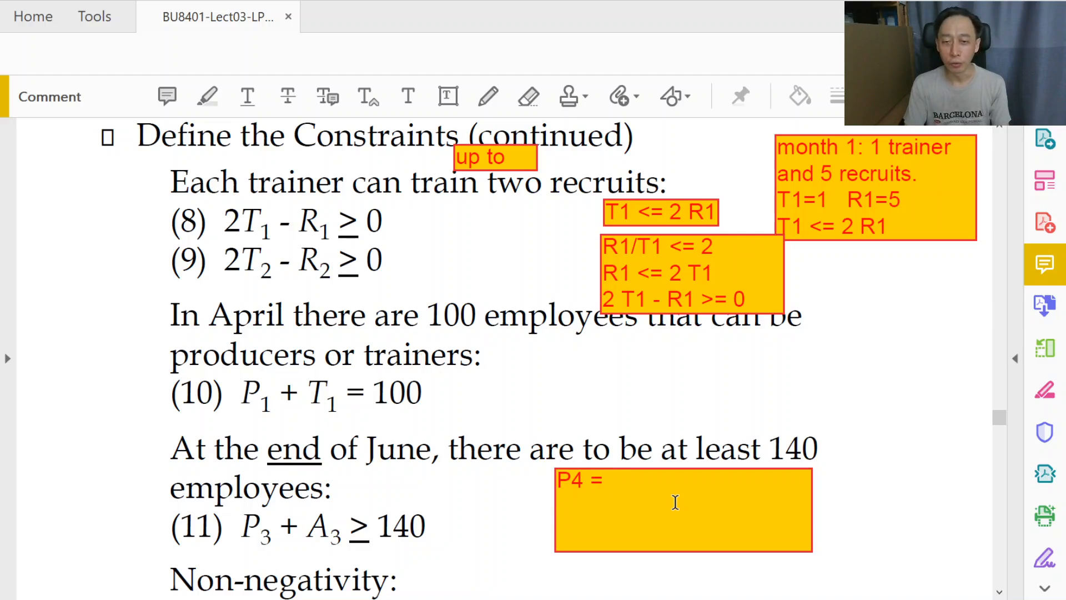
type("P3 + A")
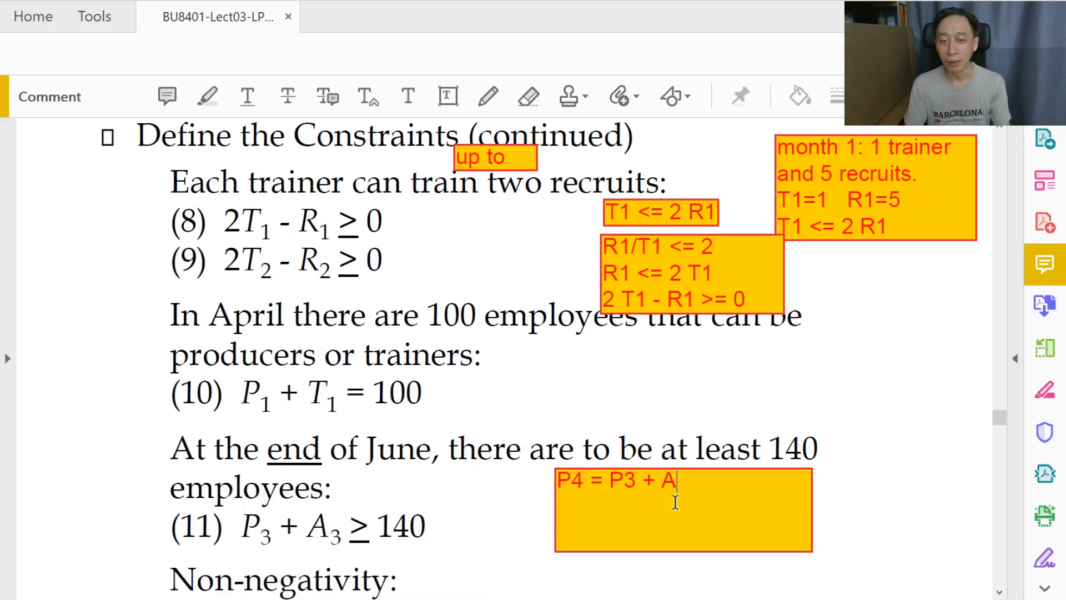
type("3")
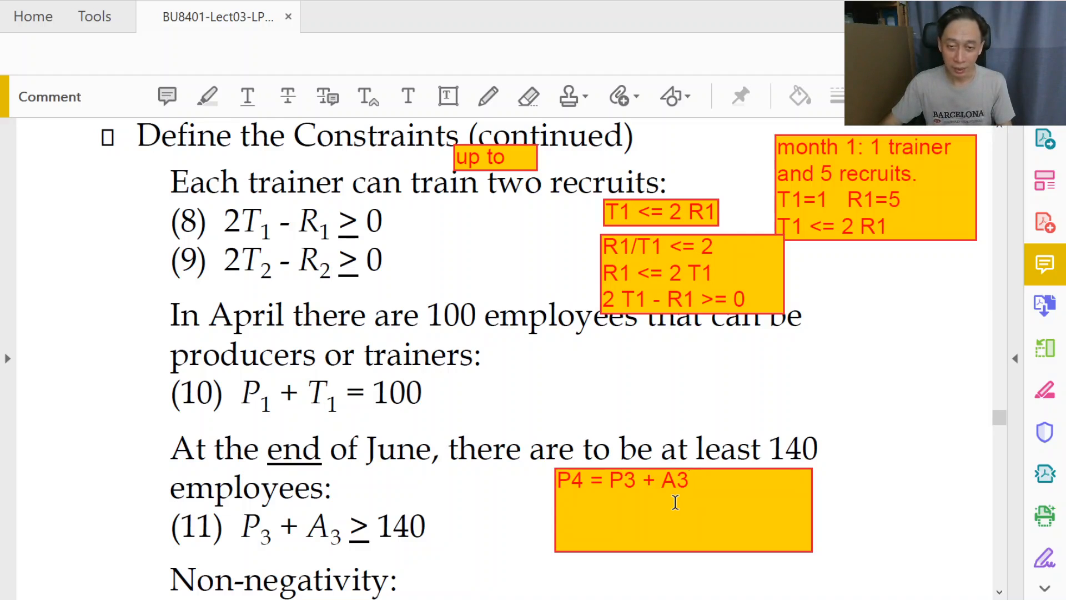
double_click(571, 480)
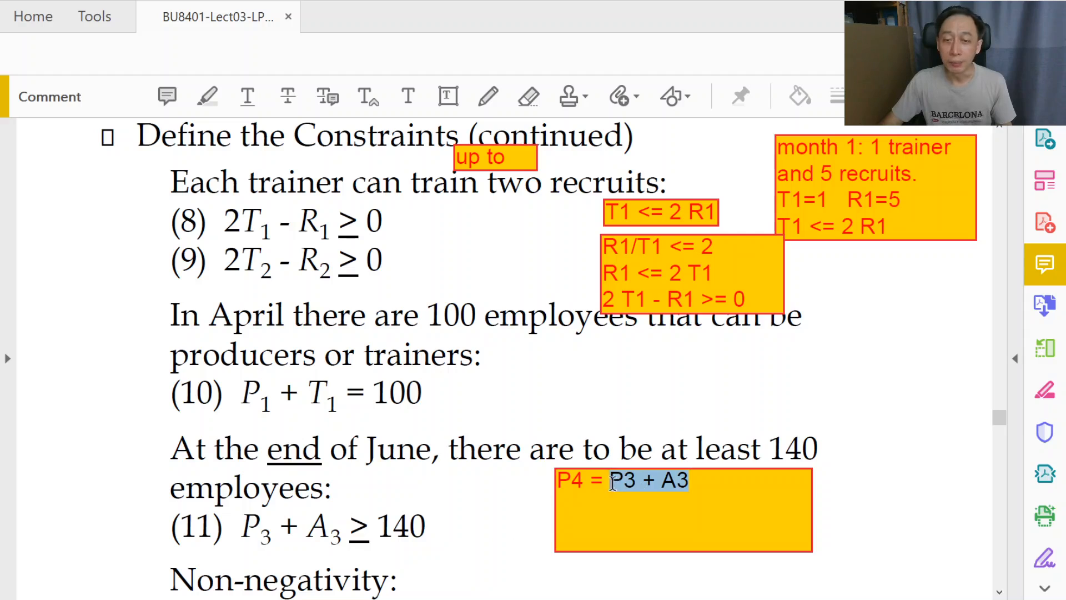
double_click(289, 526)
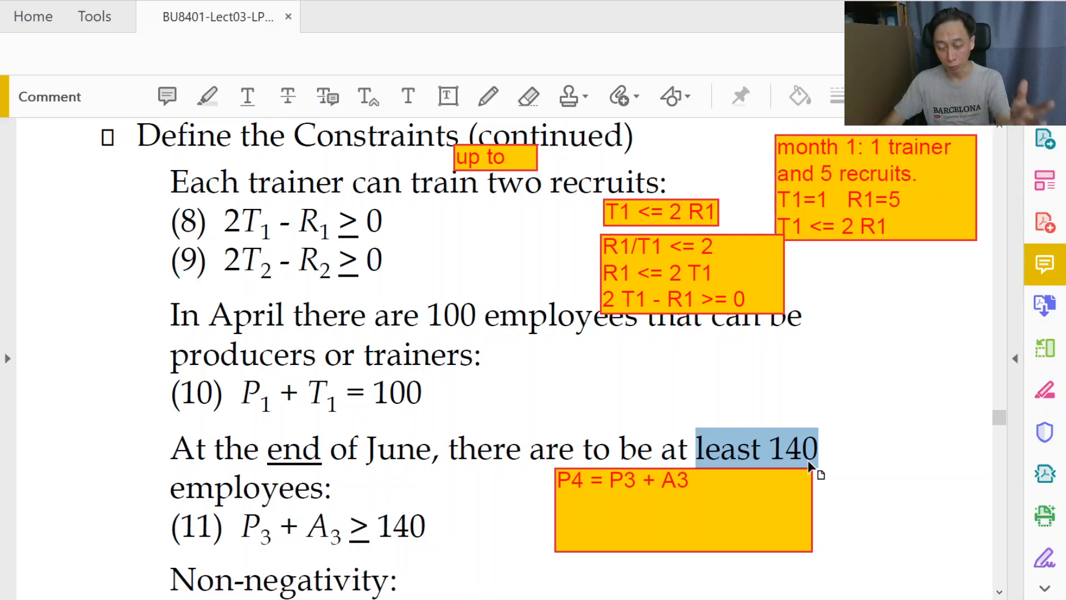
mouse_move(683, 486)
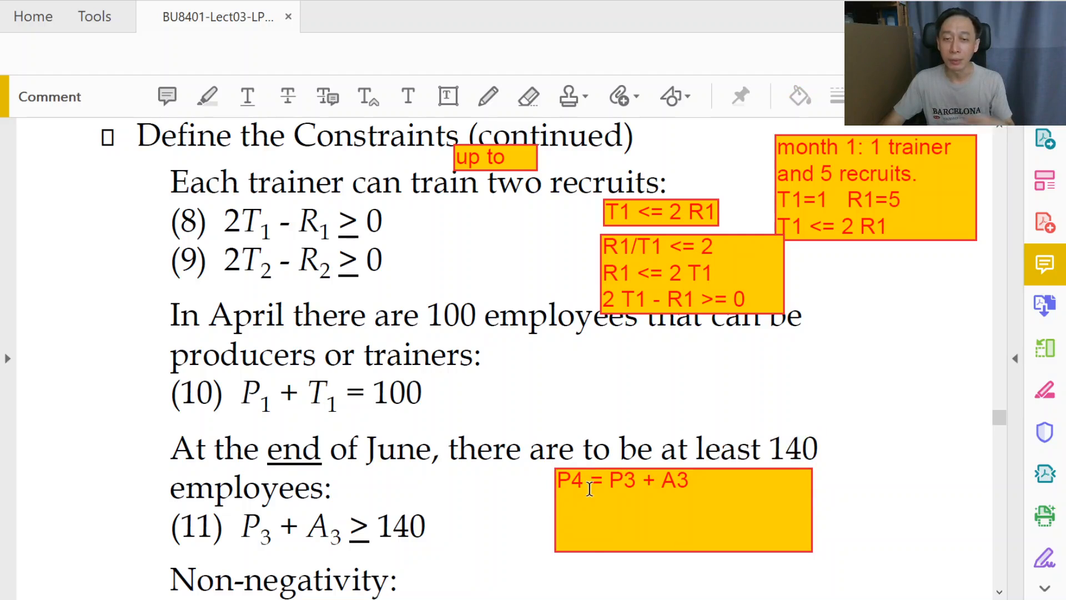
double_click(570, 481)
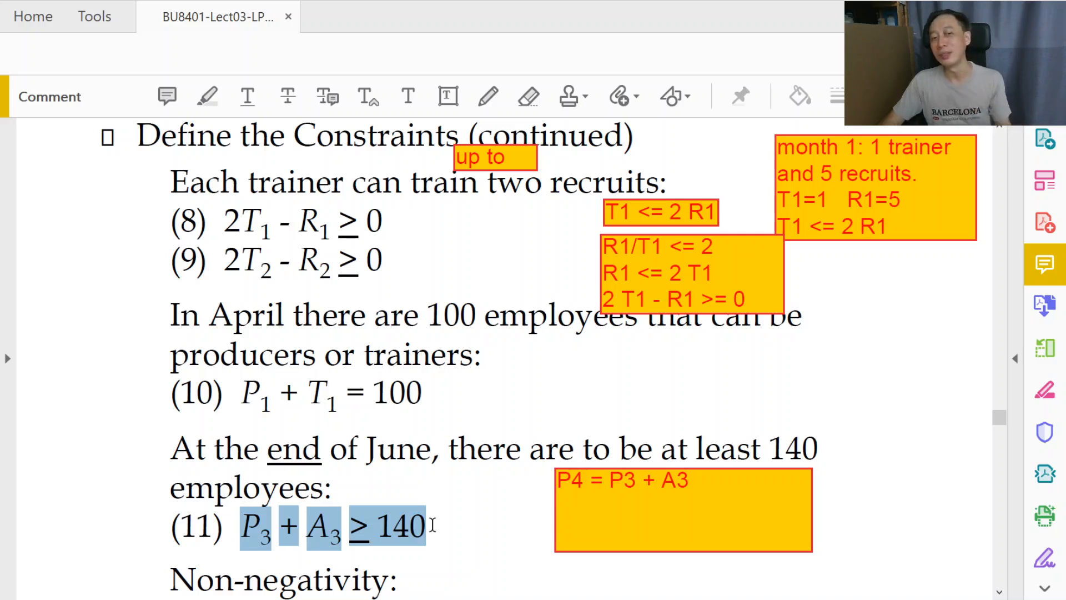
- Select the non-negativity line and scroll down to the NWC Workforce Assignment Excel Solution slide
scroll("down", 3)
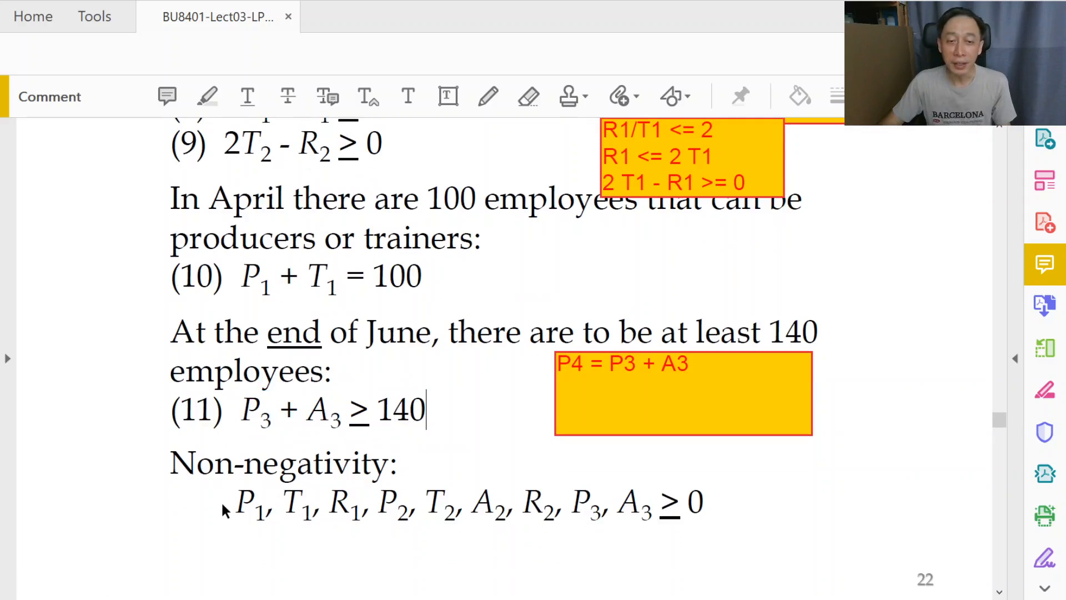
left_click_drag(231, 503, 704, 503)
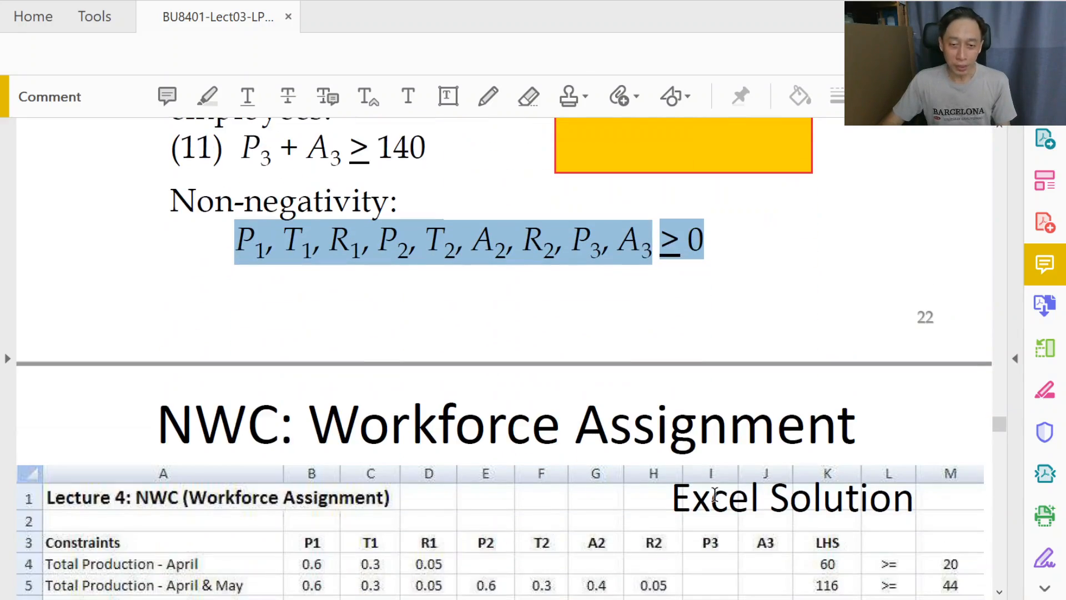
scroll("down", 3)
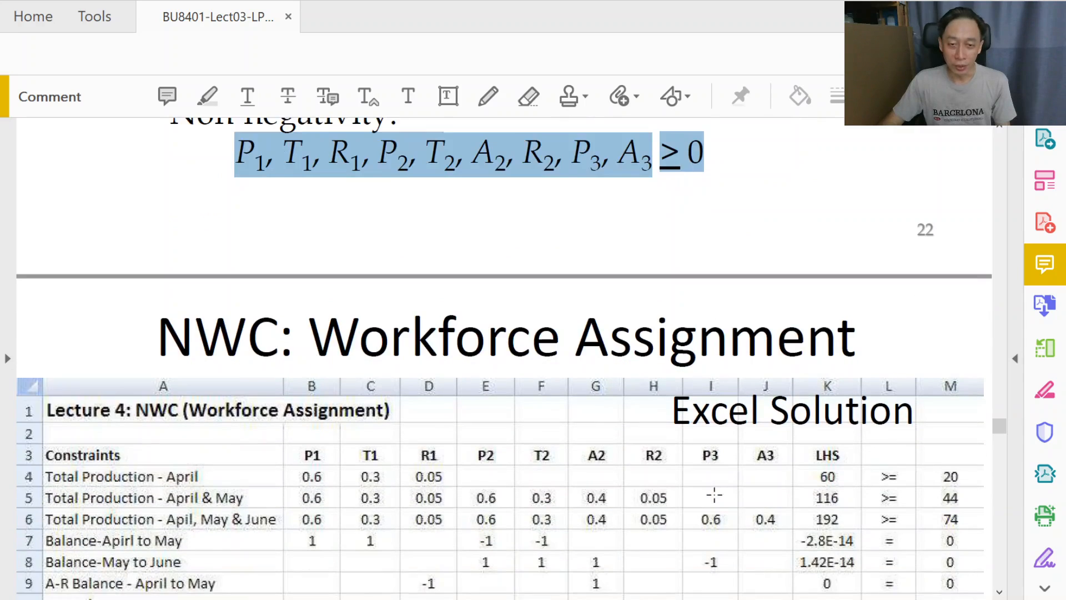
scroll("down", 3)
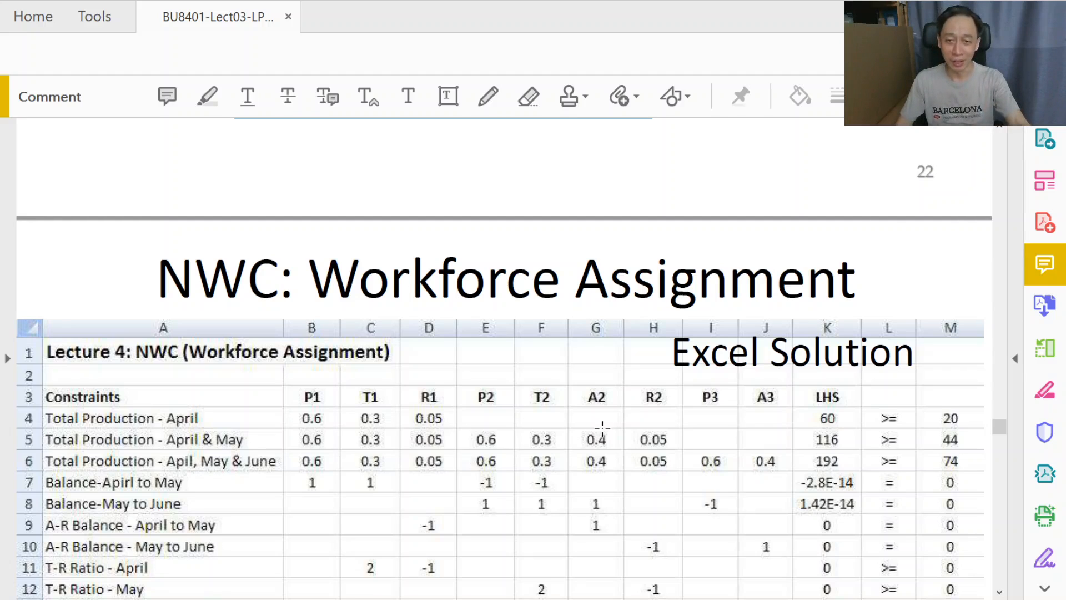
- Scroll down the Excel solution to rows 17–20 with decision variables and the 1098000 objective value
scroll("down", 3)
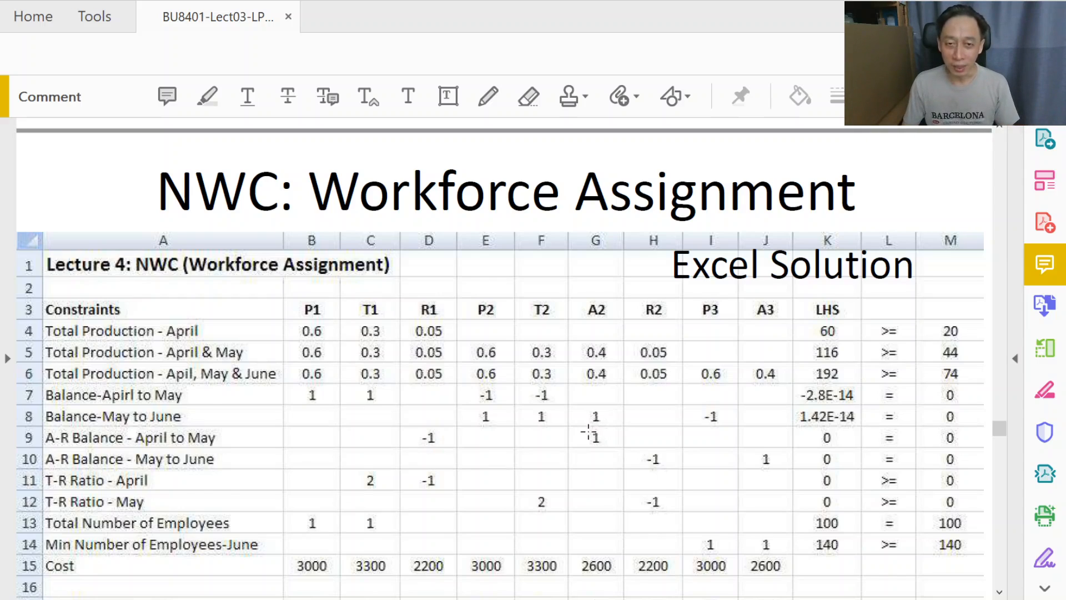
scroll("down", 3)
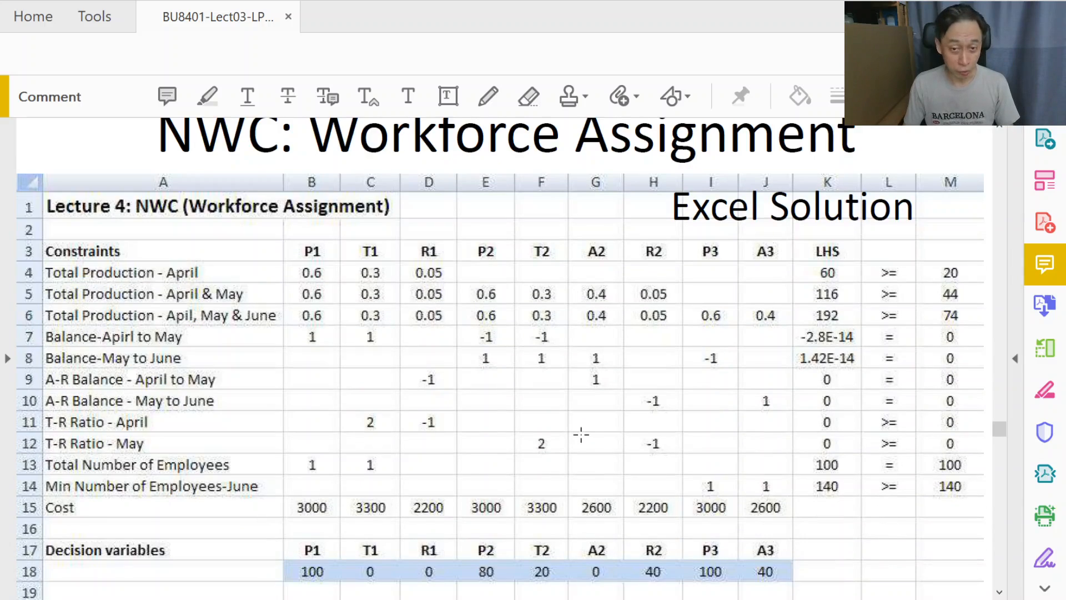
scroll("down", 3)
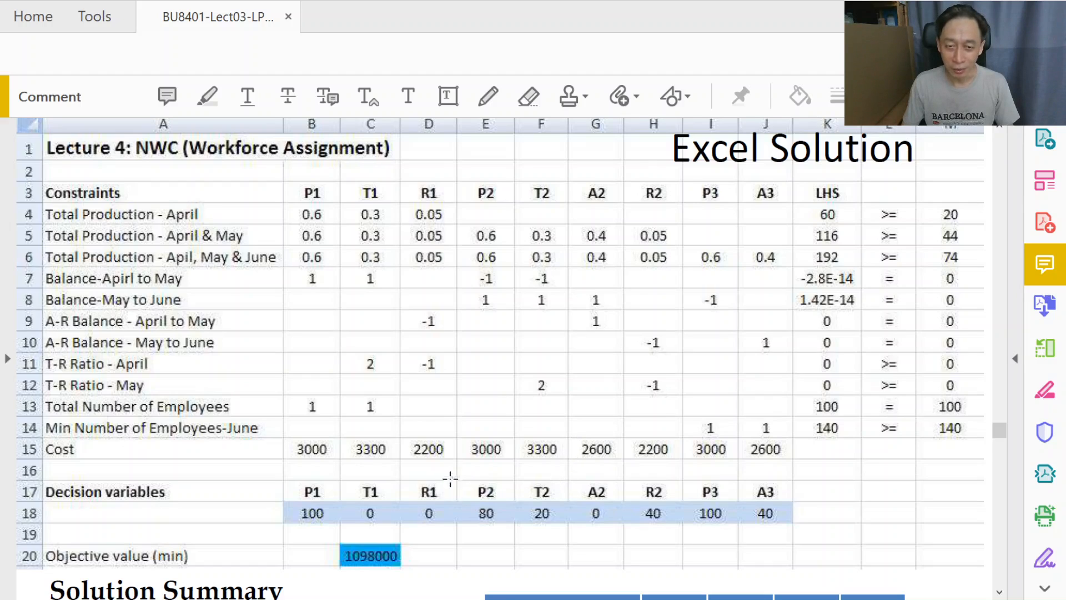
left_click(429, 506)
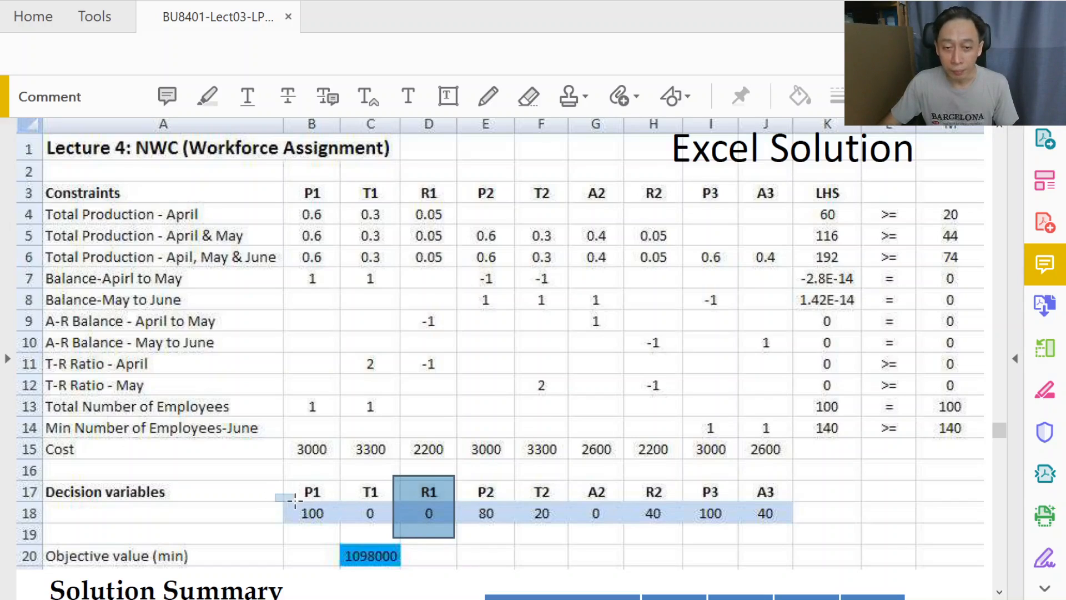
left_click(371, 514)
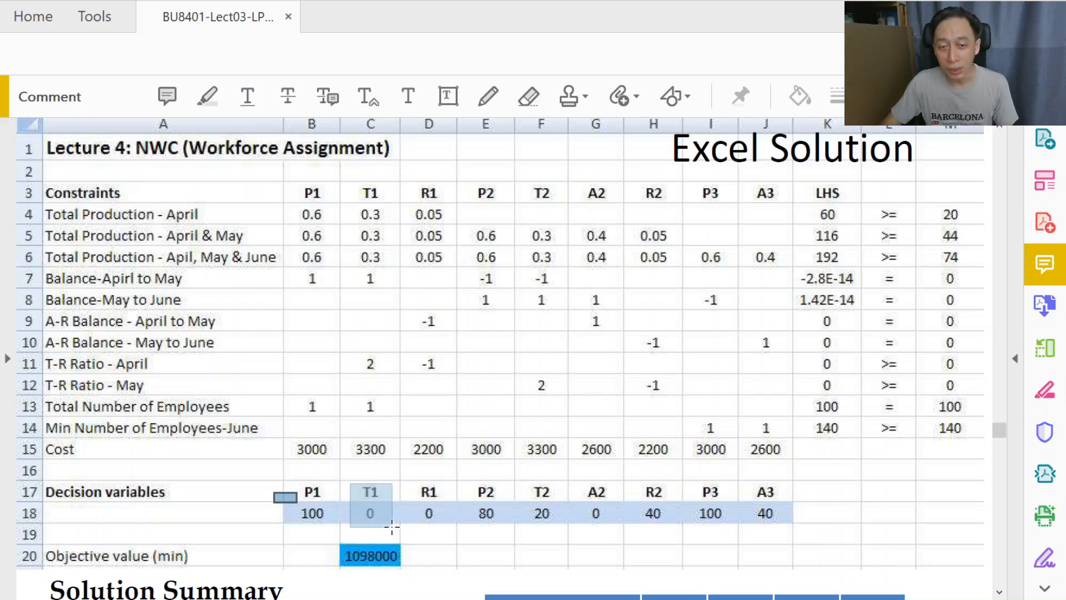
left_click(311, 513)
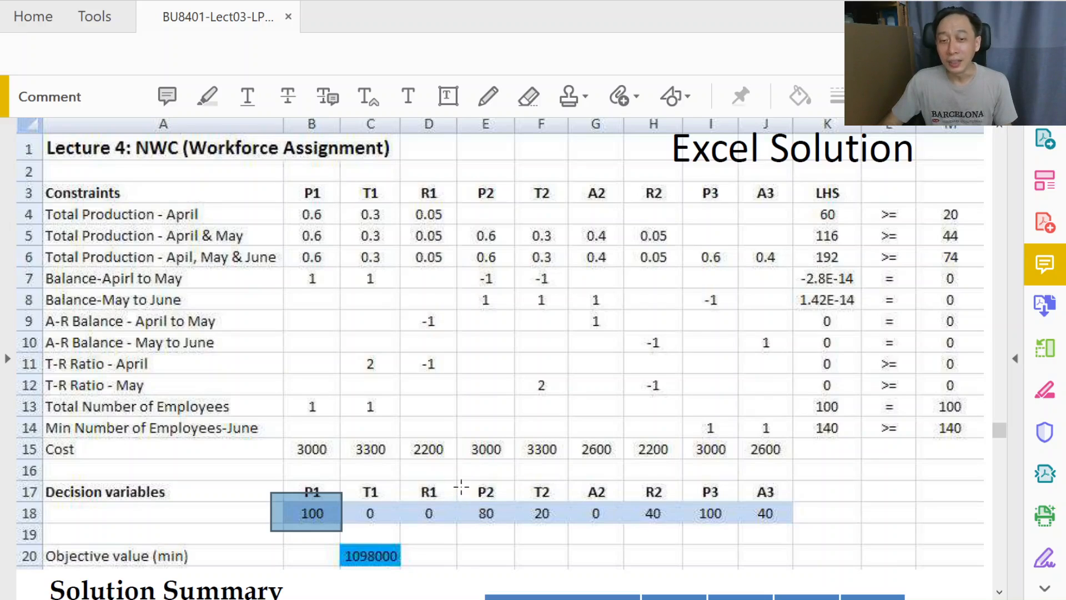
mouse_move(619, 474)
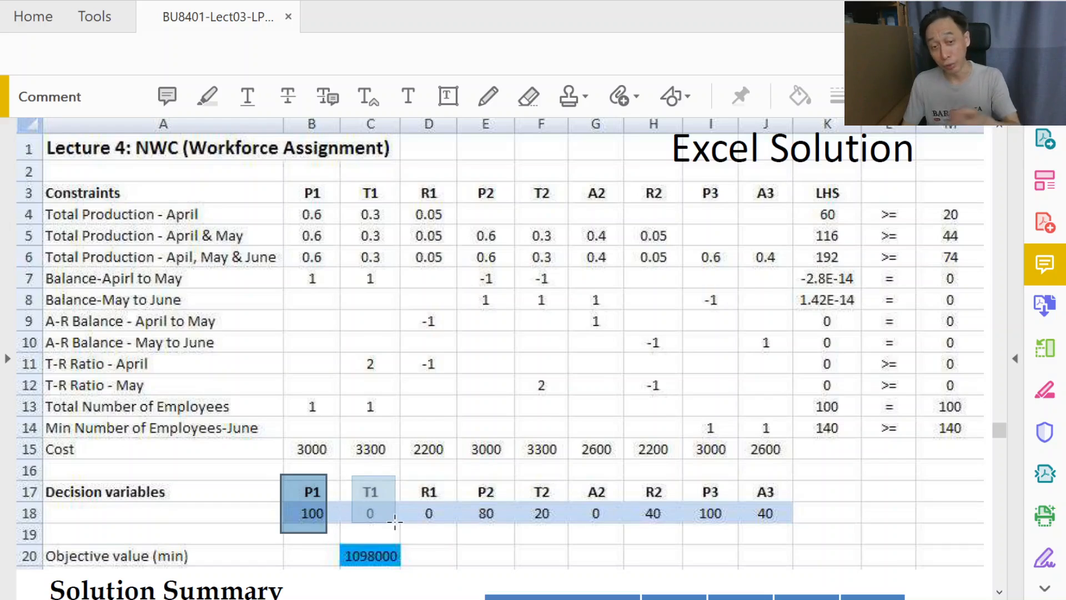
- Review the Excel Solution constraint table and $1,098,000 total wage cost, then scroll past it
left_click(371, 492)
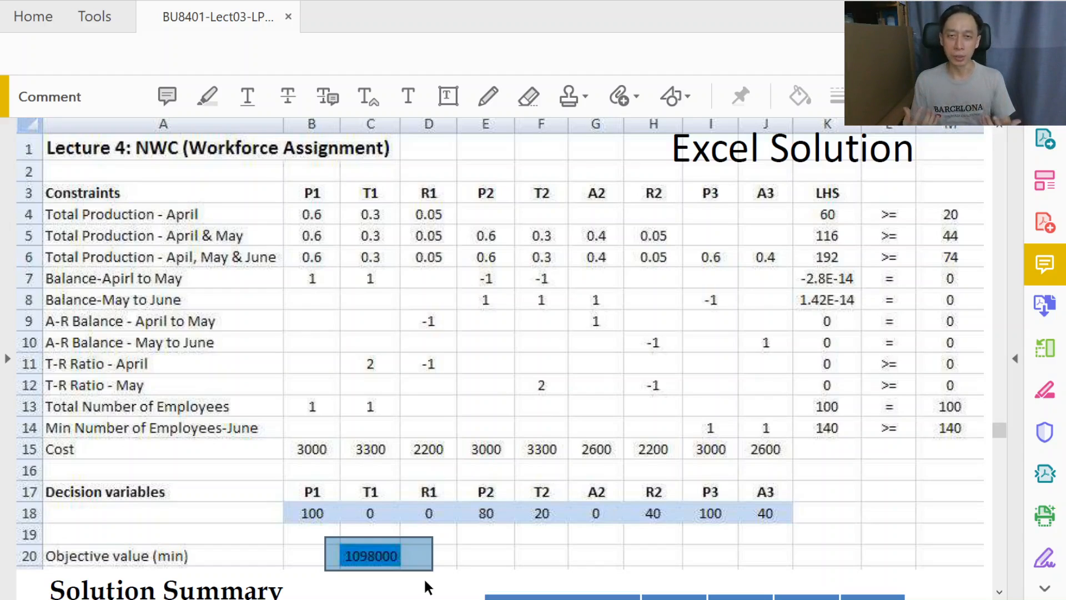
scroll("down", 3)
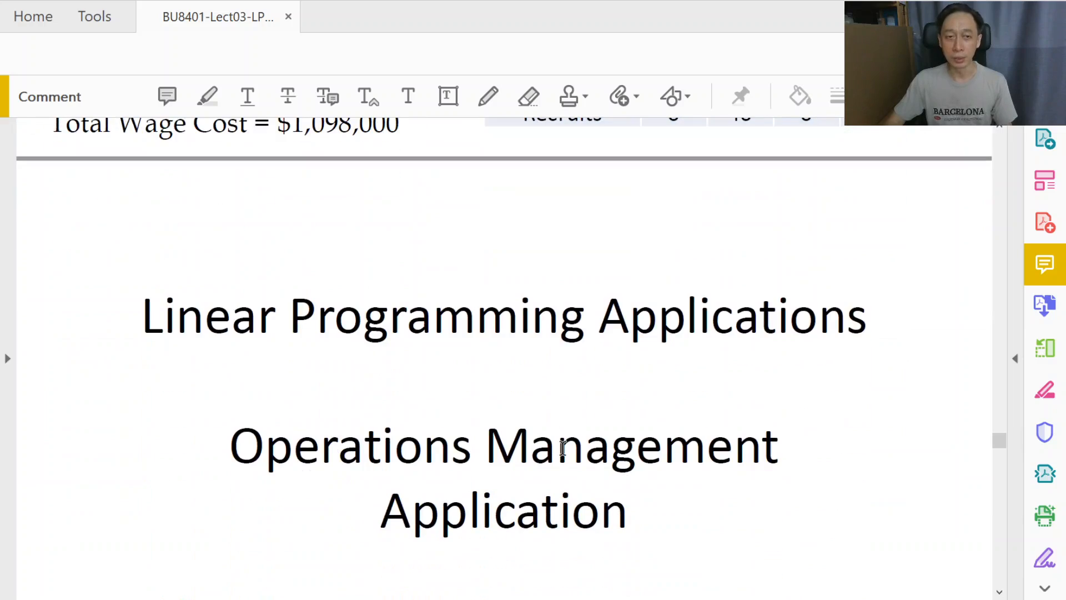
- Scroll past the solution summary to the closing Operations Management Application END slide
scroll("down", 3)
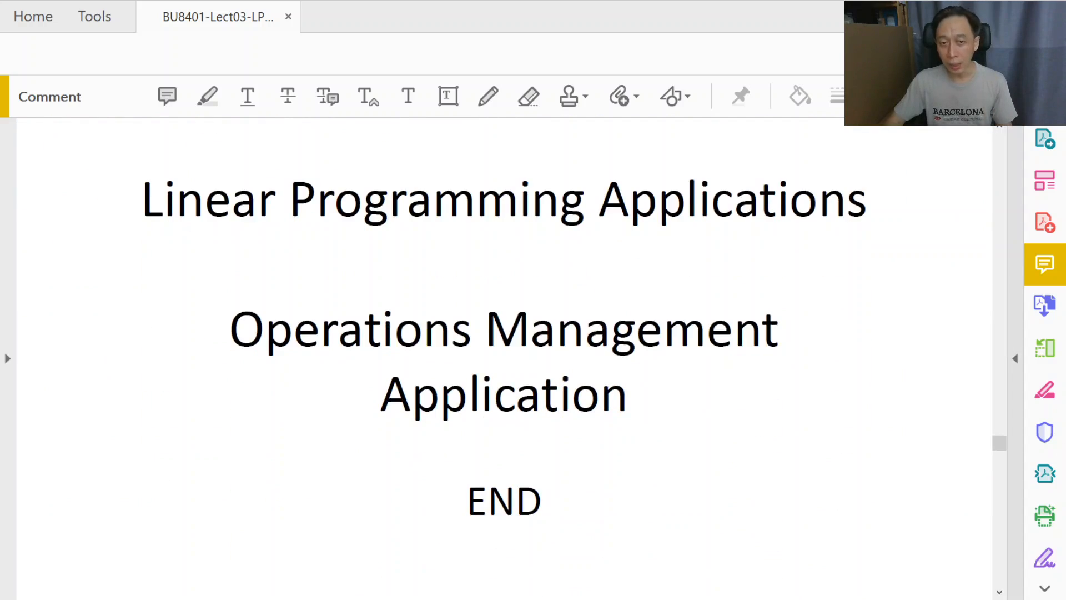